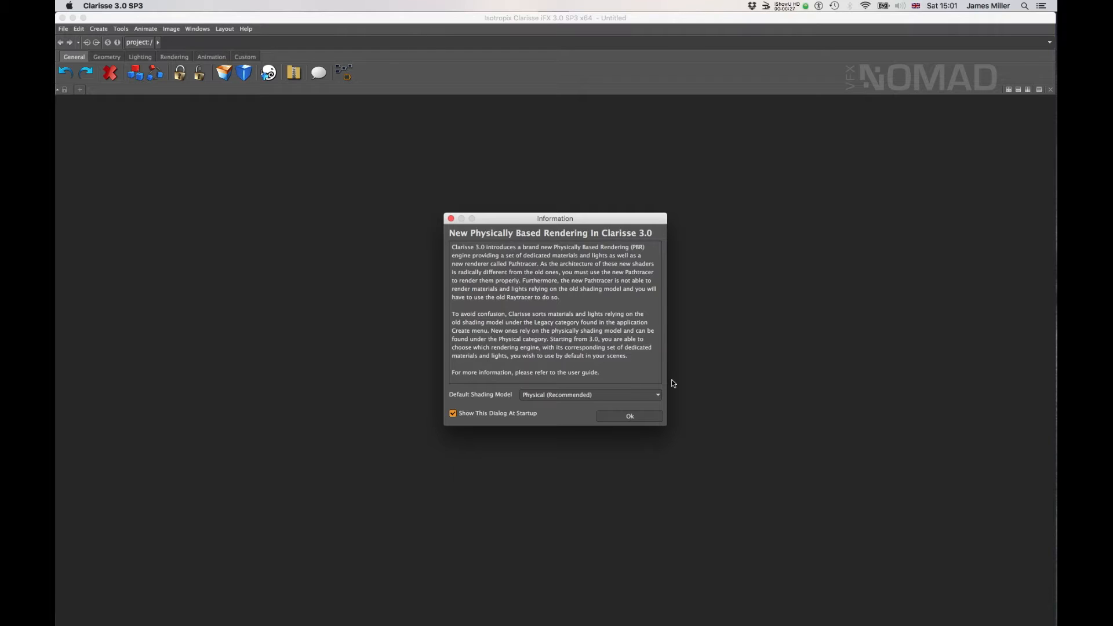
{"action": "mouse_move", "coordinate": [581, 390]}
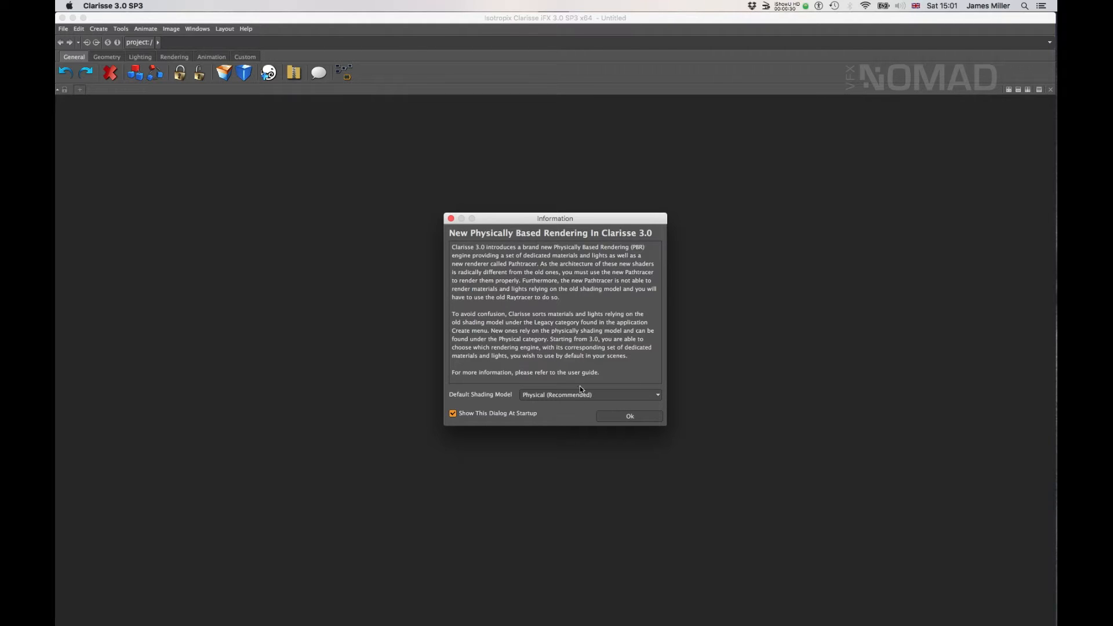
Keep Physical (Recommended) as the default shading model and dismiss the startup notice
{"action": "left_click", "coordinate": [590, 394]}
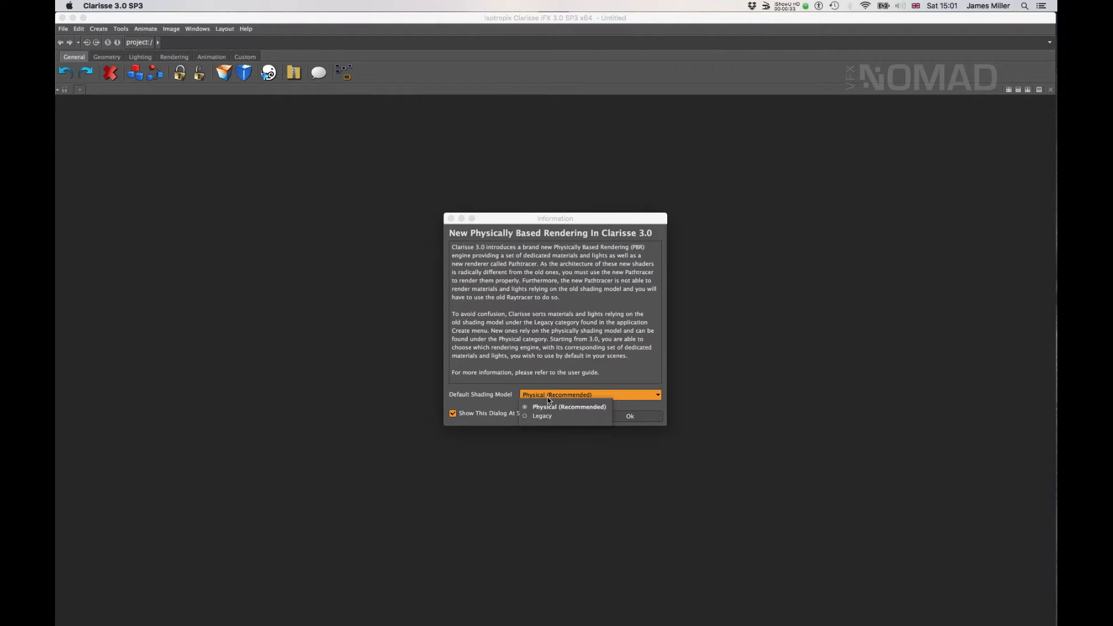
{"action": "left_click", "coordinate": [569, 407]}
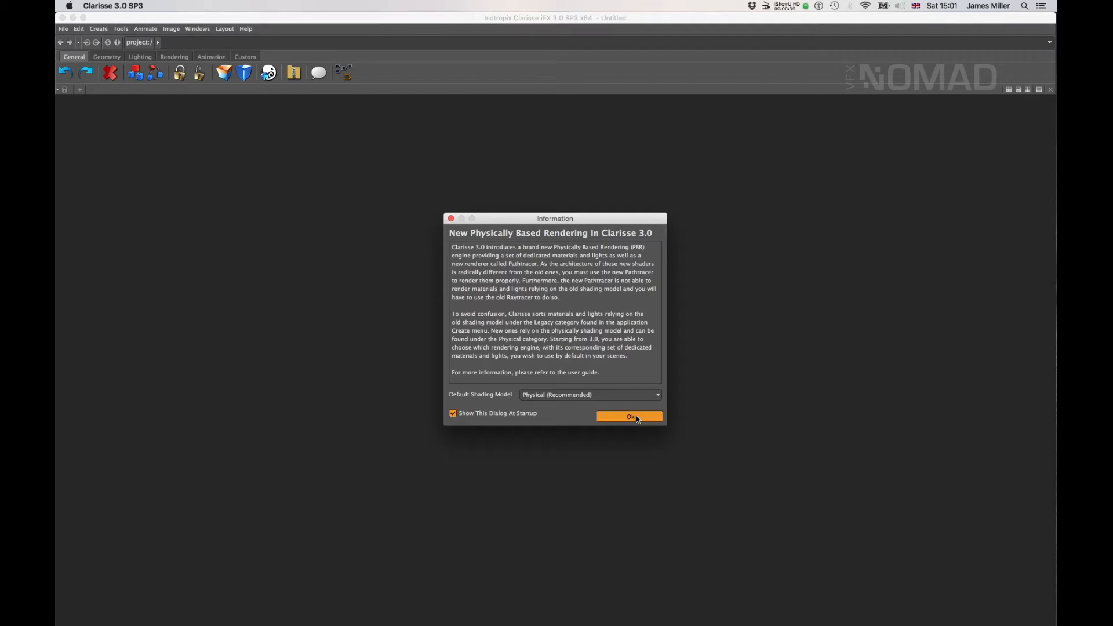
{"action": "left_click", "coordinate": [629, 416]}
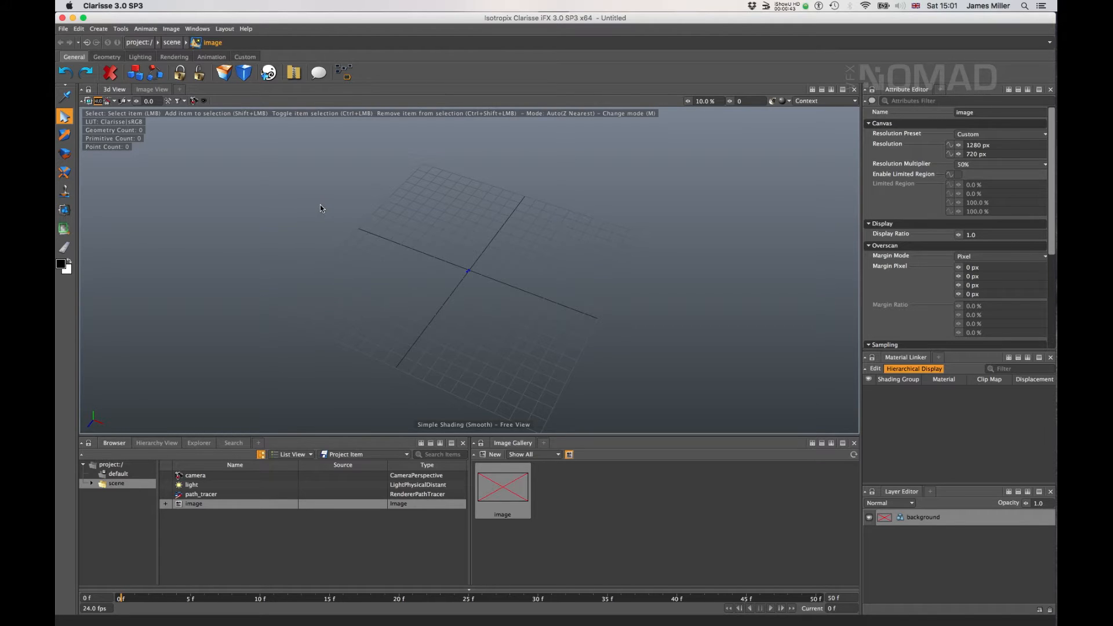
{"action": "mouse_move", "coordinate": [465, 254]}
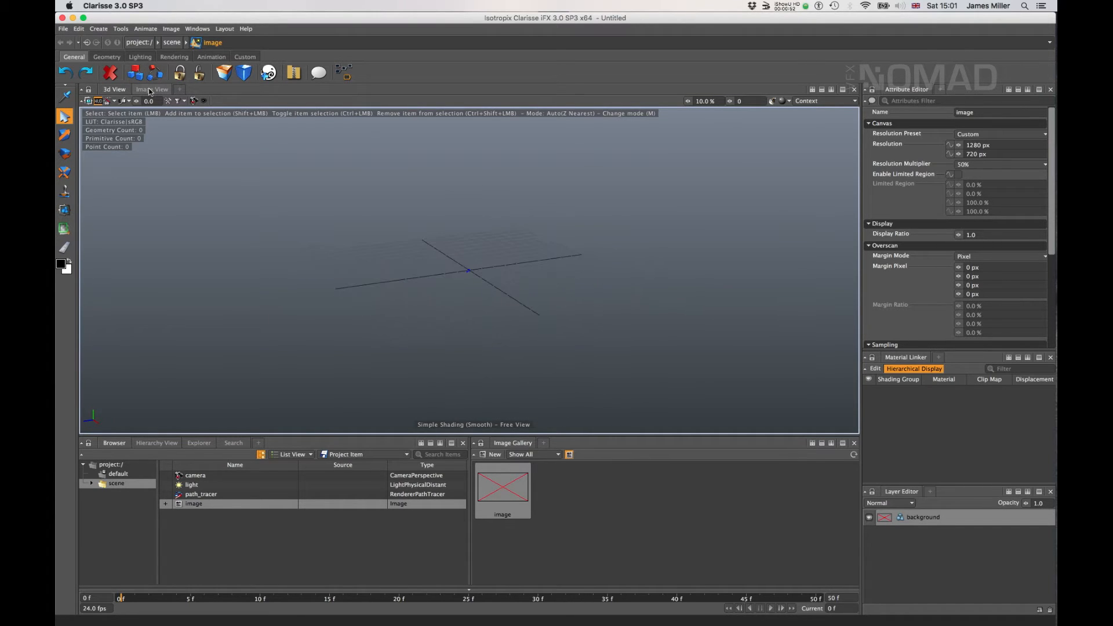
Preview the empty Image View, then return to the 3D View of the scene
{"action": "left_click", "coordinate": [151, 88]}
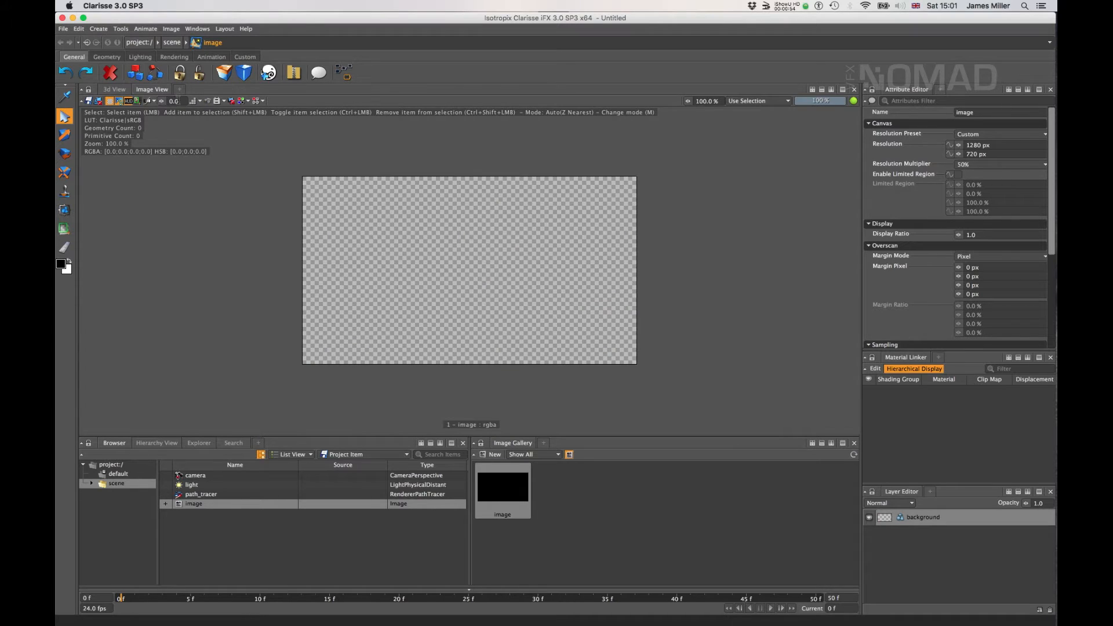
{"action": "mouse_move", "coordinate": [410, 253]}
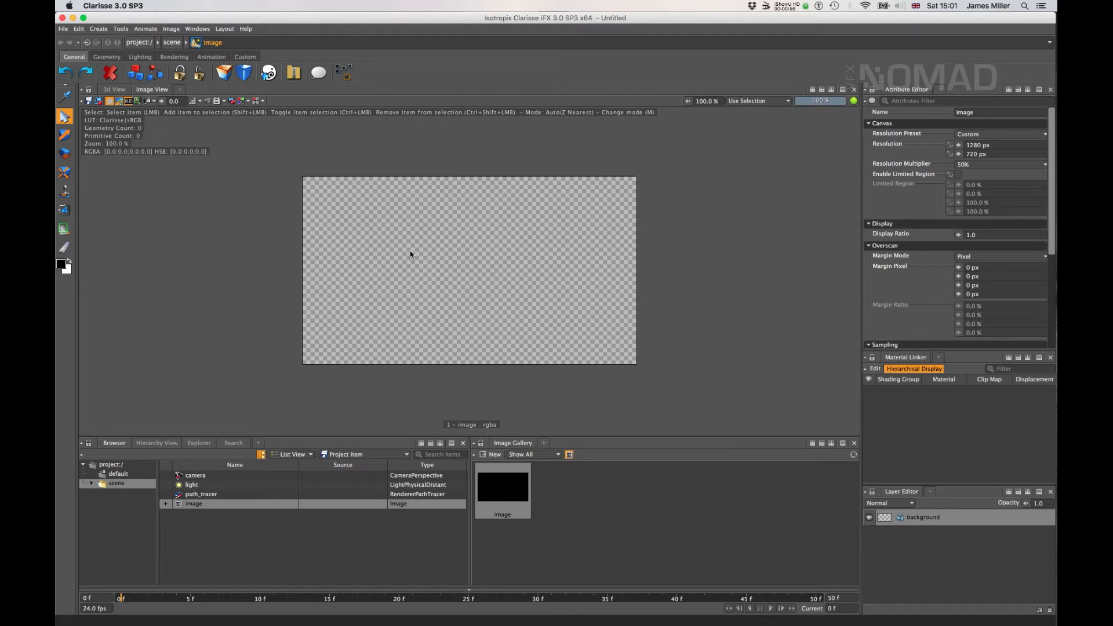
{"action": "left_click", "coordinate": [113, 88]}
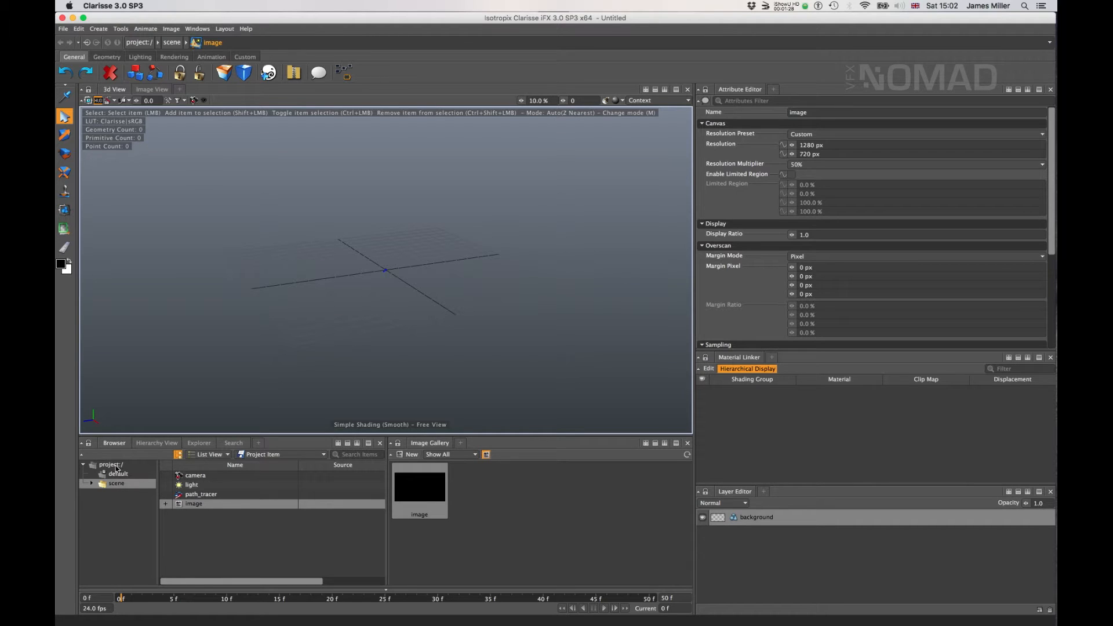
Browse the scene context and inspect the path_tracer, light and camera attributes in turn
{"action": "left_click", "coordinate": [115, 484]}
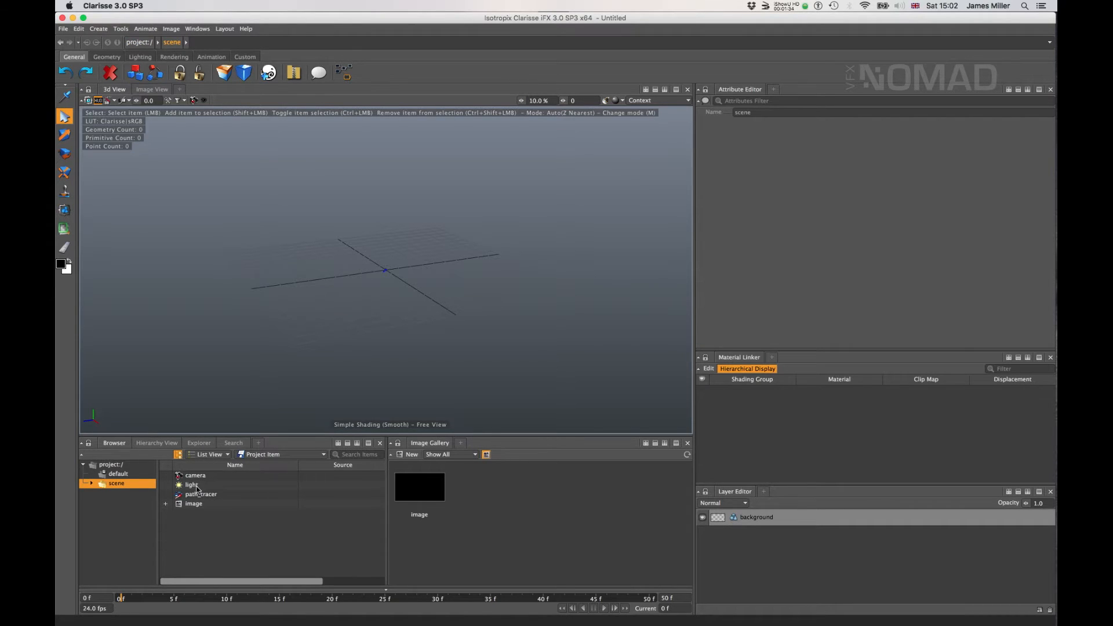
{"action": "mouse_move", "coordinate": [199, 509]}
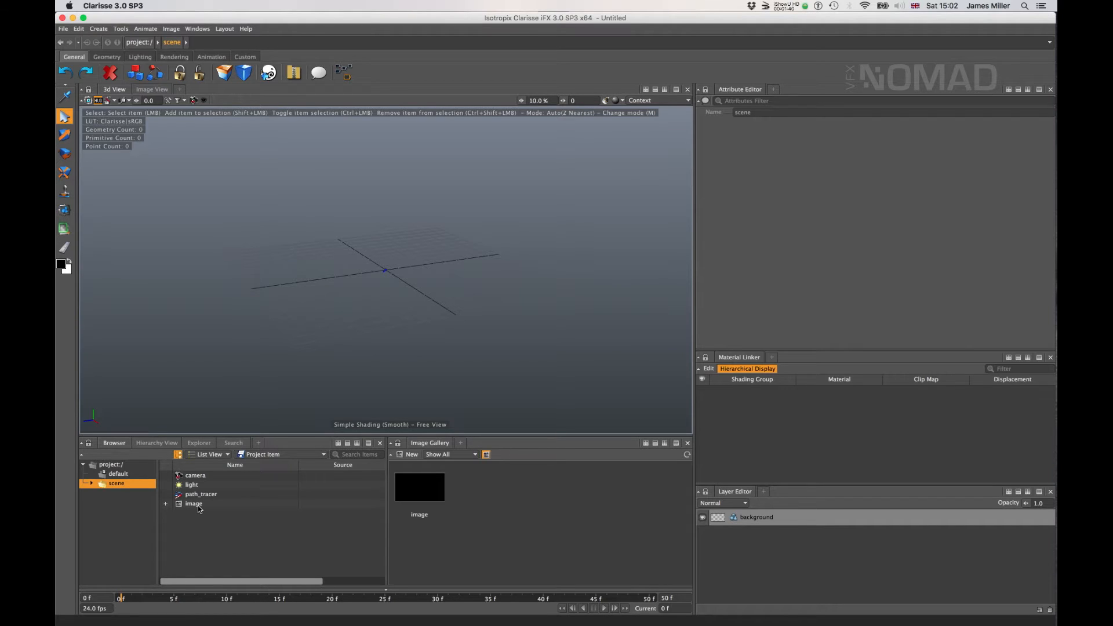
{"action": "mouse_move", "coordinate": [216, 498]}
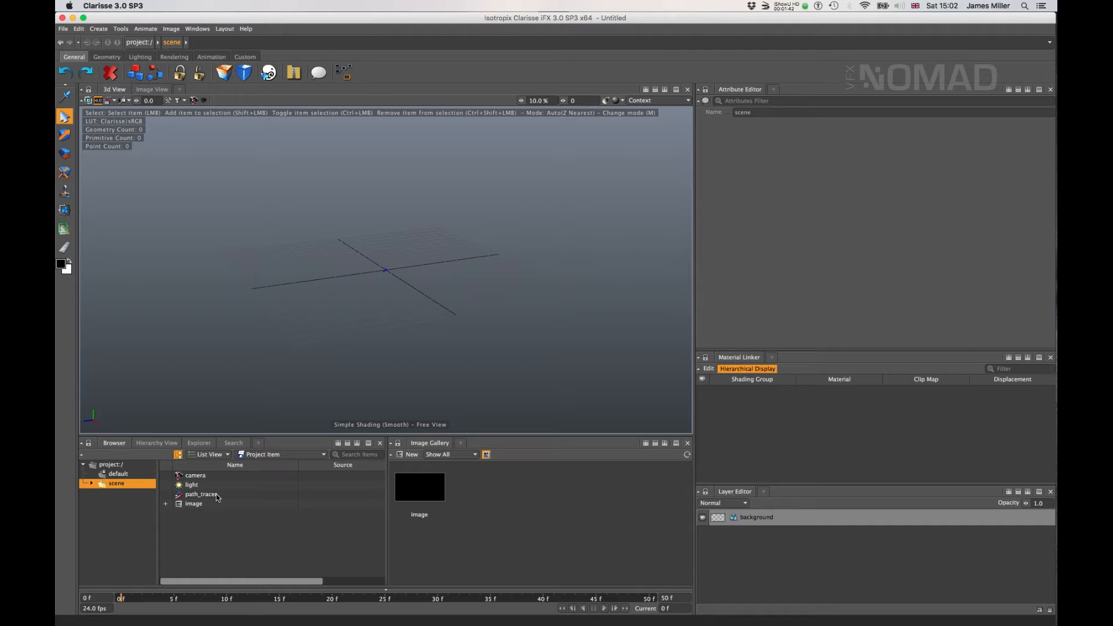
{"action": "left_click", "coordinate": [199, 494]}
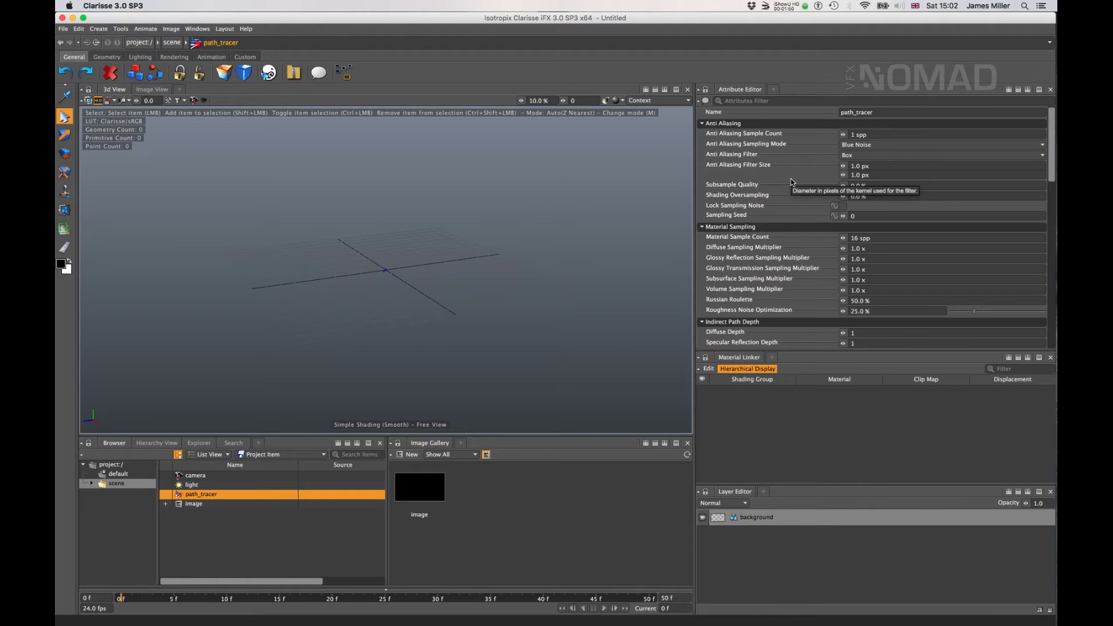
{"action": "mouse_move", "coordinate": [202, 485]}
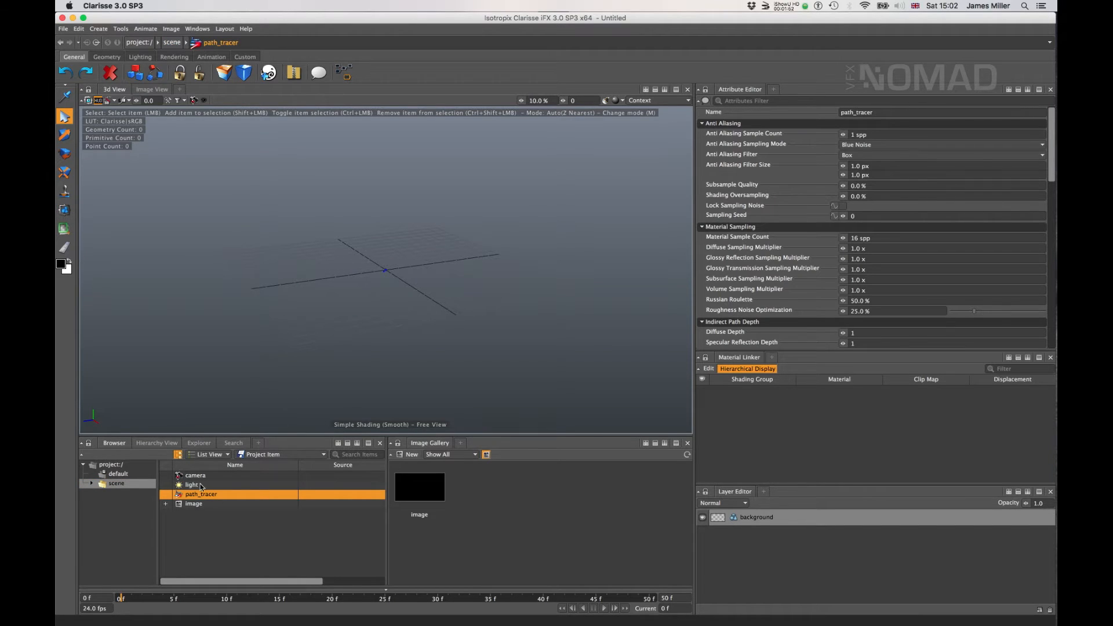
{"action": "left_click", "coordinate": [190, 484]}
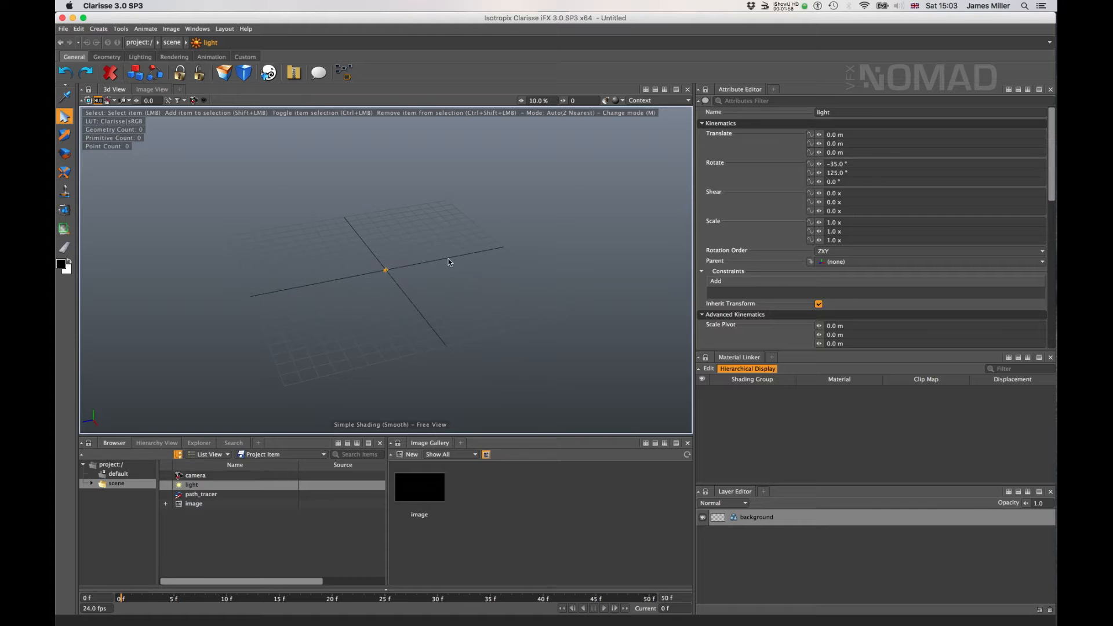
{"action": "mouse_move", "coordinate": [459, 256]}
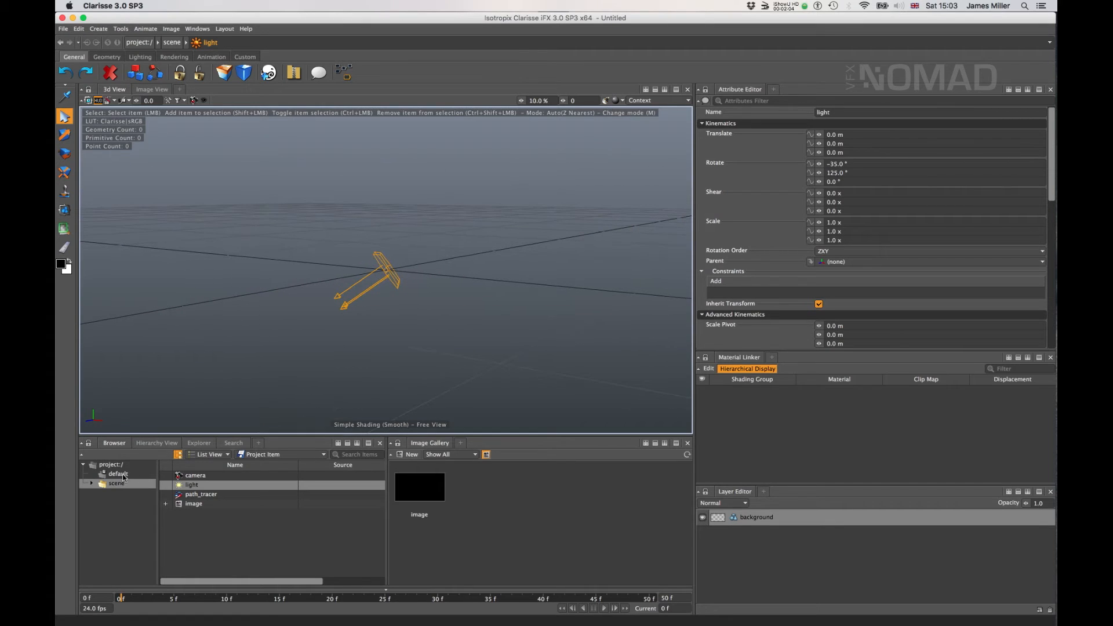
{"action": "left_click", "coordinate": [195, 475]}
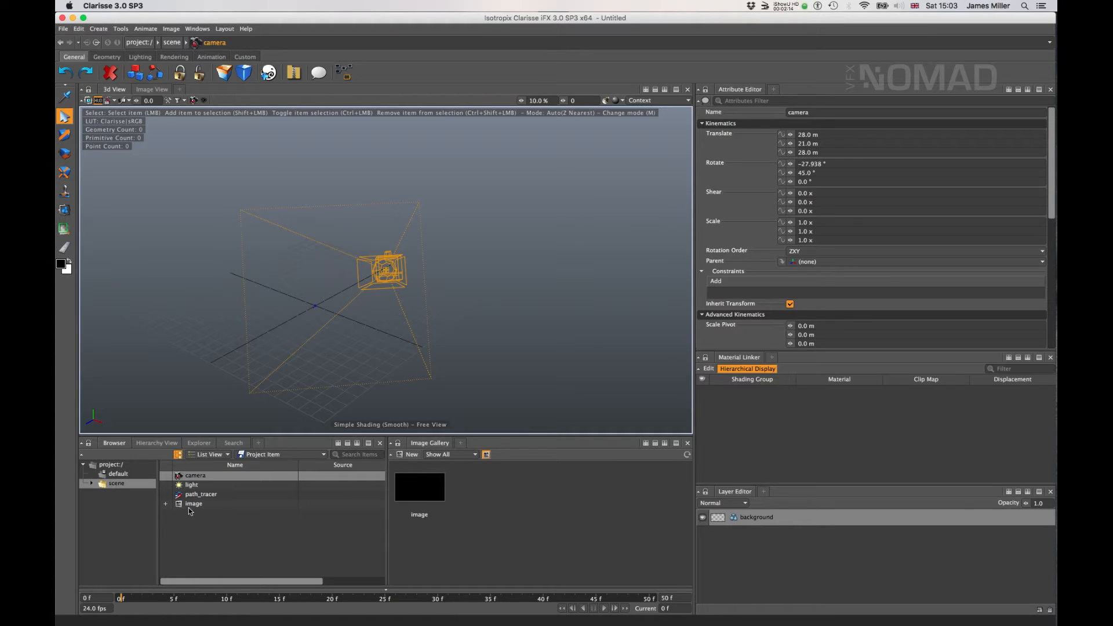
Inspect the image item's canvas settings showing 1280×720 at 50% multiplier
{"action": "left_click", "coordinate": [194, 503]}
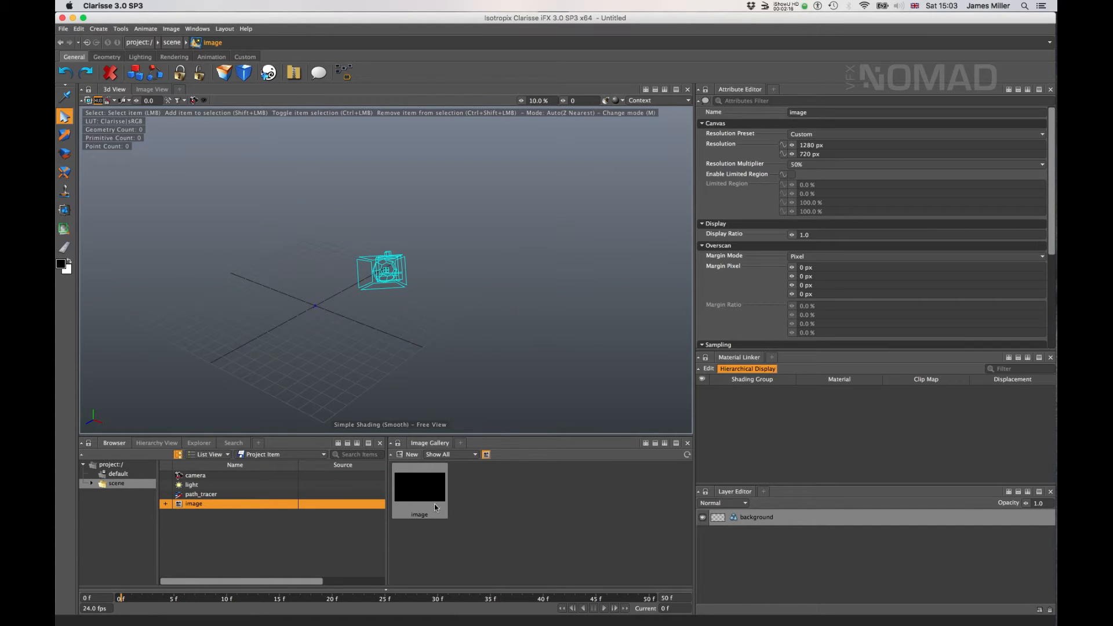
{"action": "mouse_move", "coordinate": [419, 485]}
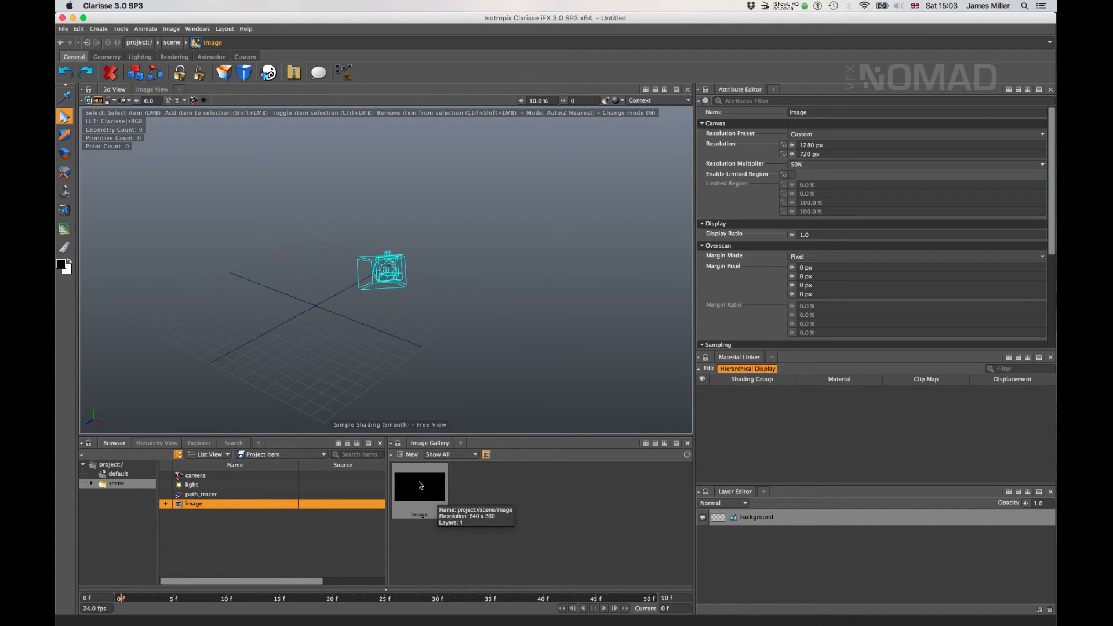
{"action": "mouse_move", "coordinate": [593, 496]}
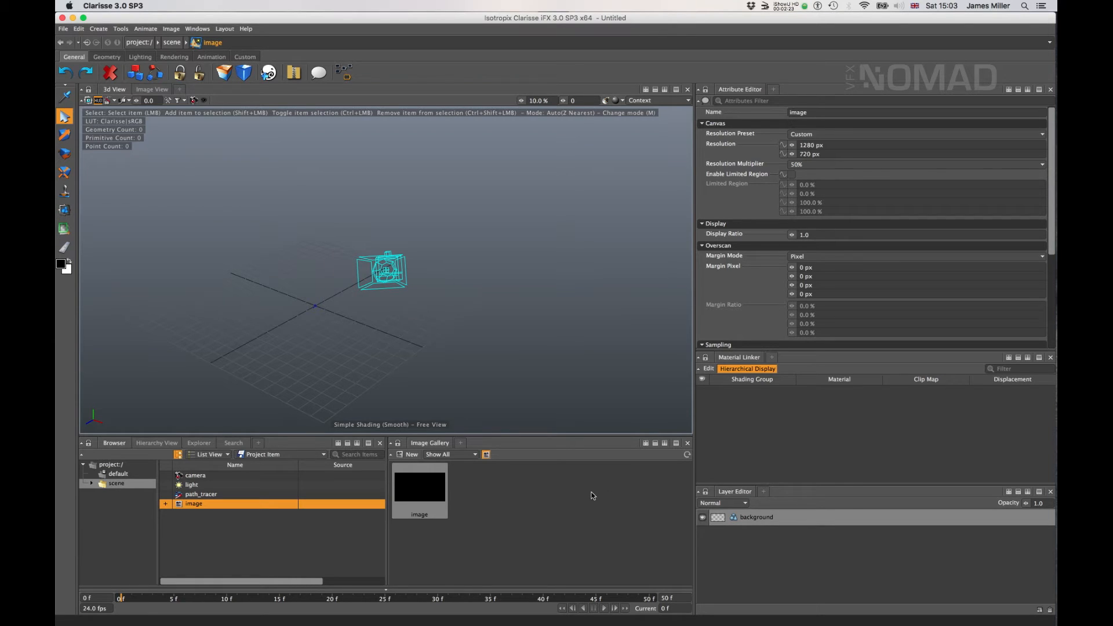
{"action": "mouse_move", "coordinate": [579, 501]}
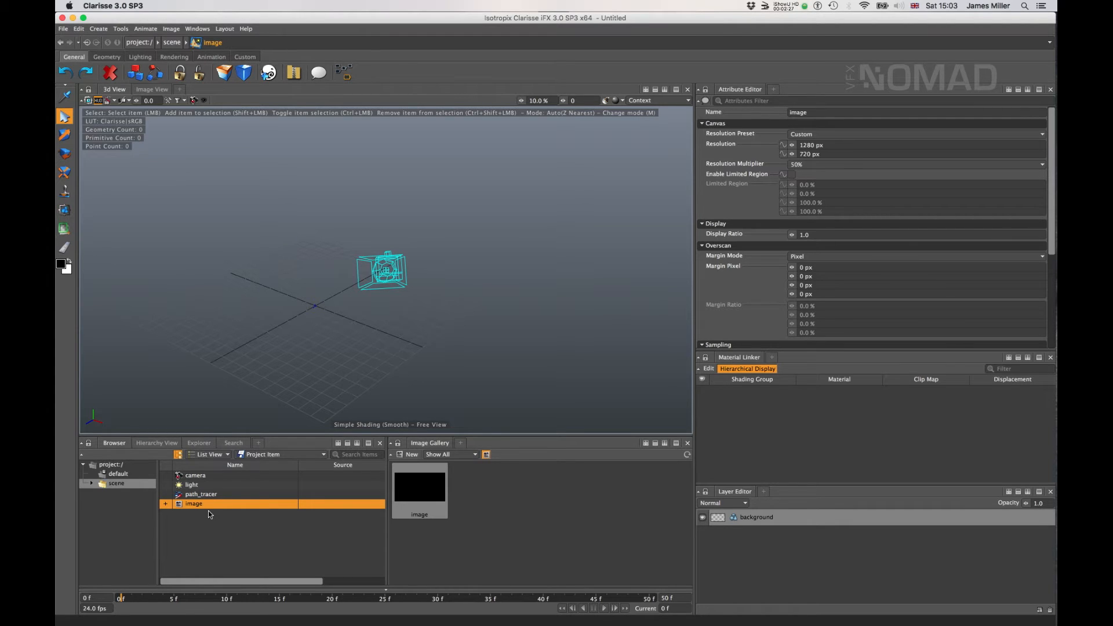
{"action": "mouse_move", "coordinate": [512, 477]}
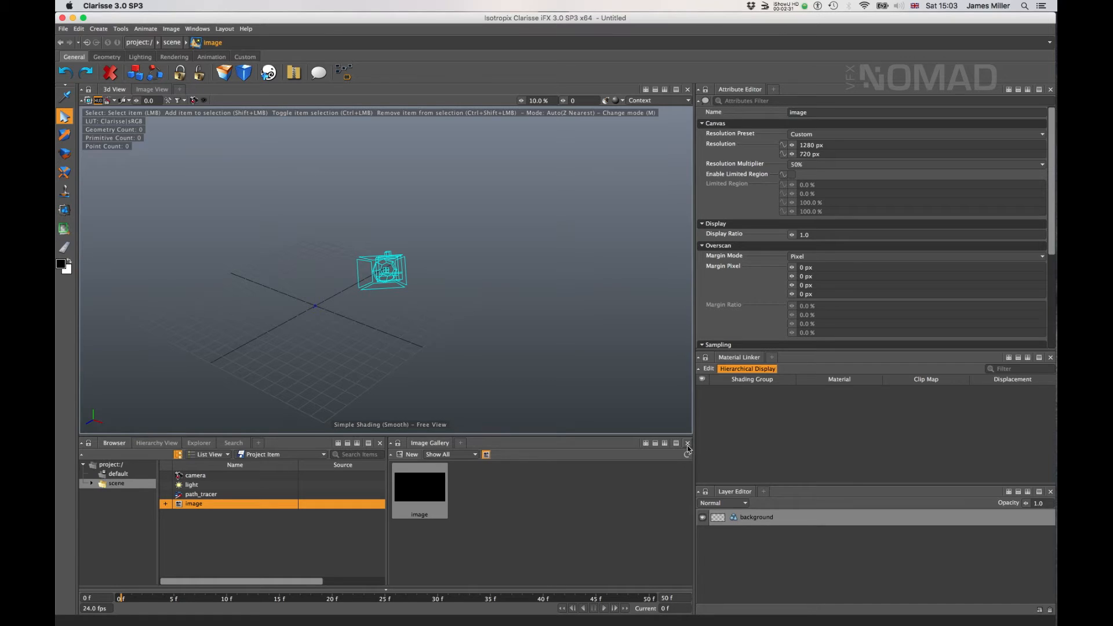
{"action": "left_click", "coordinate": [686, 443]}
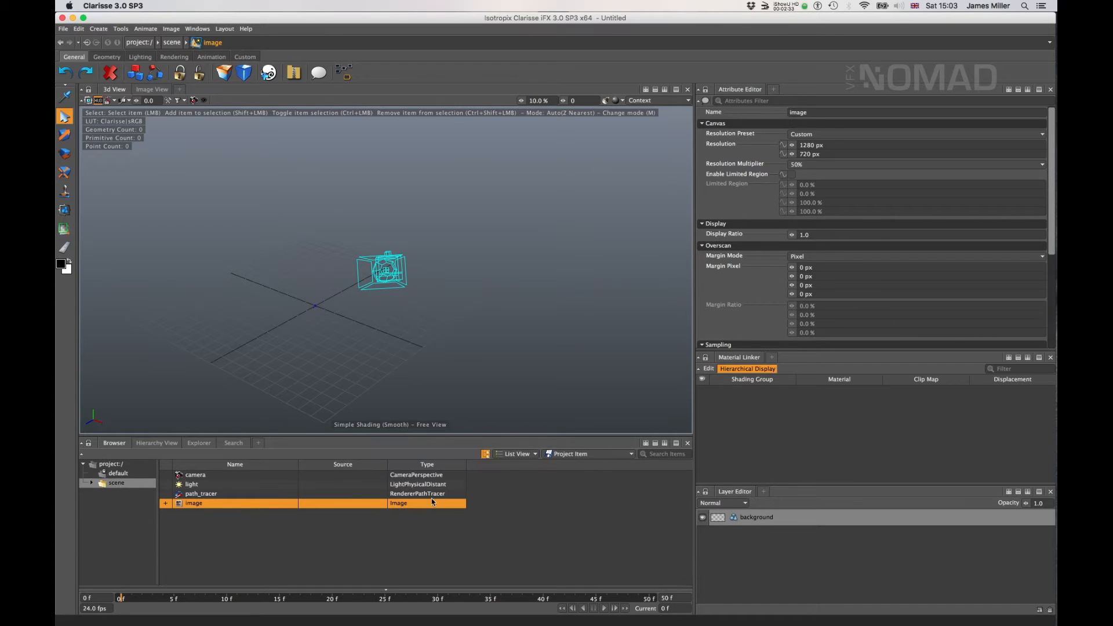
{"action": "mouse_move", "coordinate": [609, 526]}
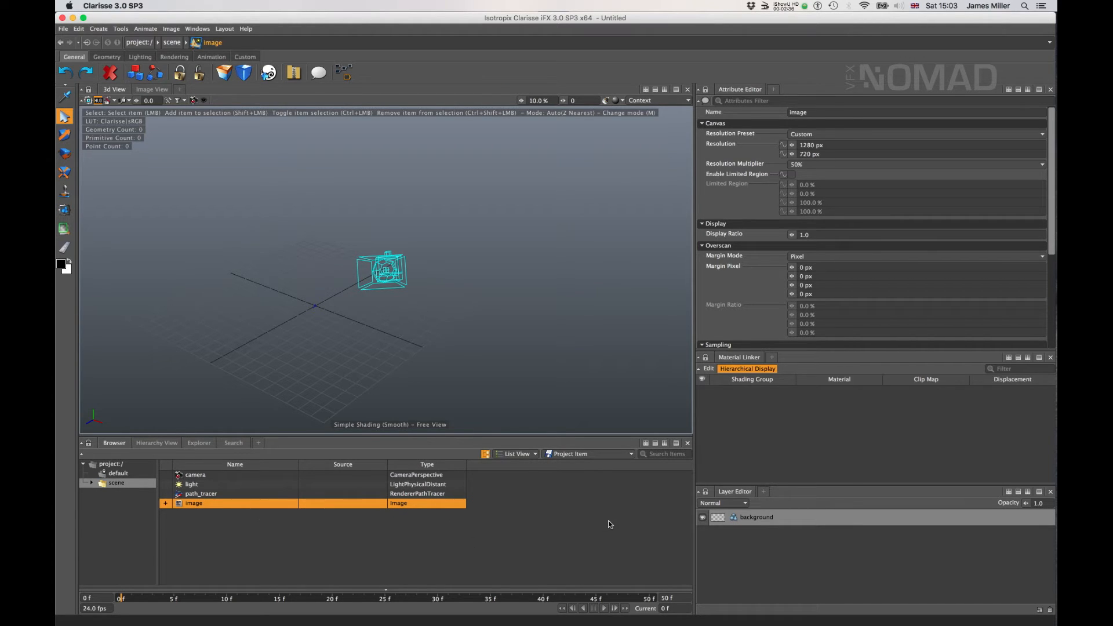
{"action": "mouse_move", "coordinate": [829, 522]}
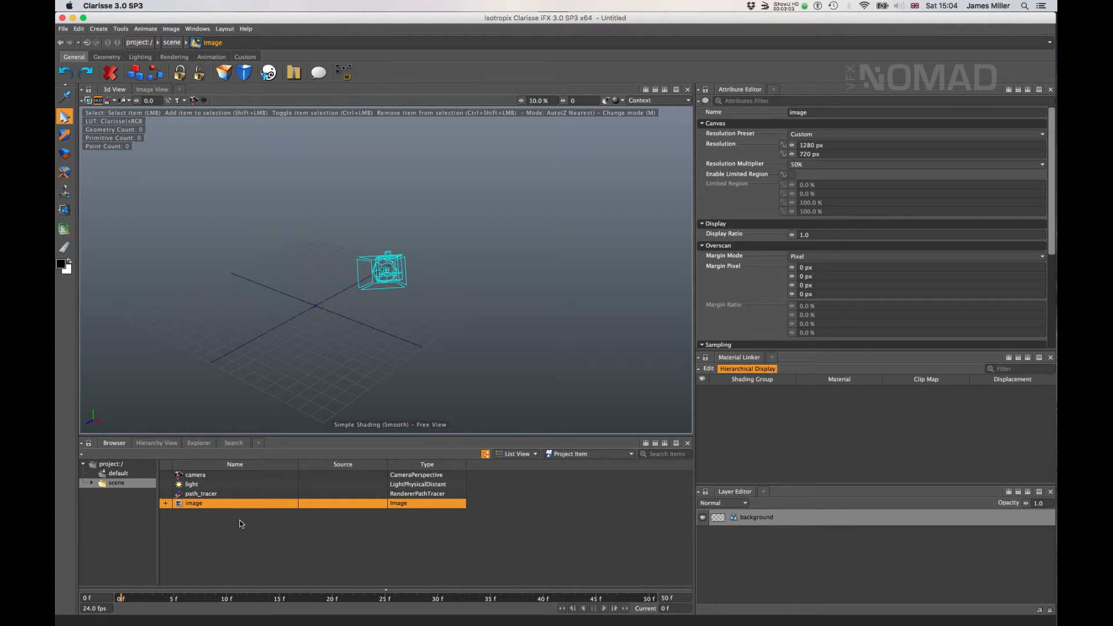
{"action": "mouse_move", "coordinate": [796, 378]}
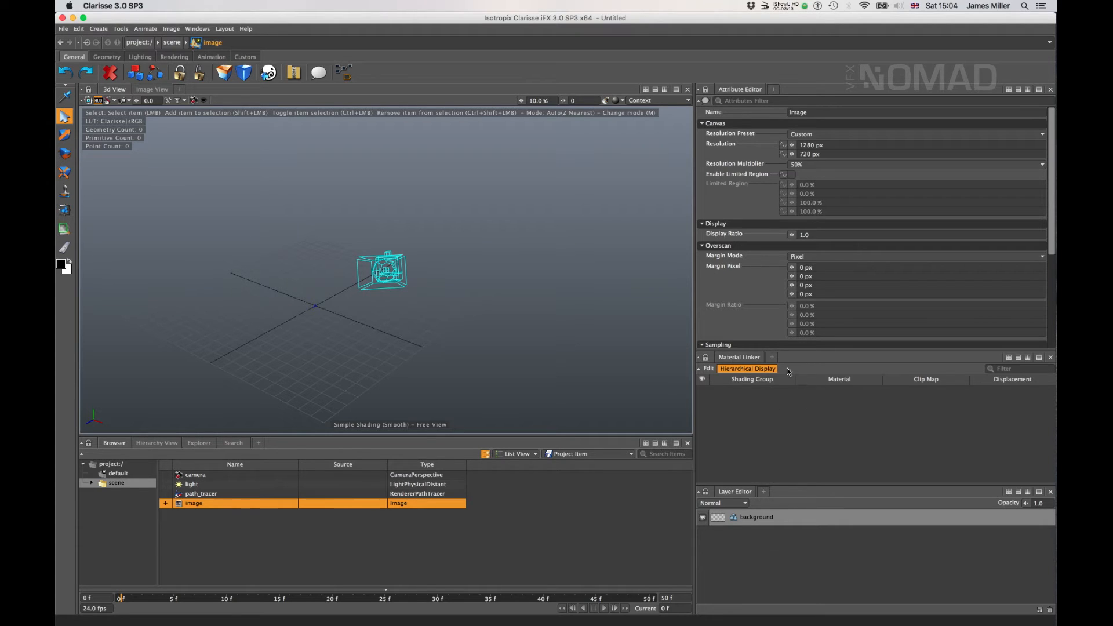
{"action": "mouse_move", "coordinate": [801, 367]}
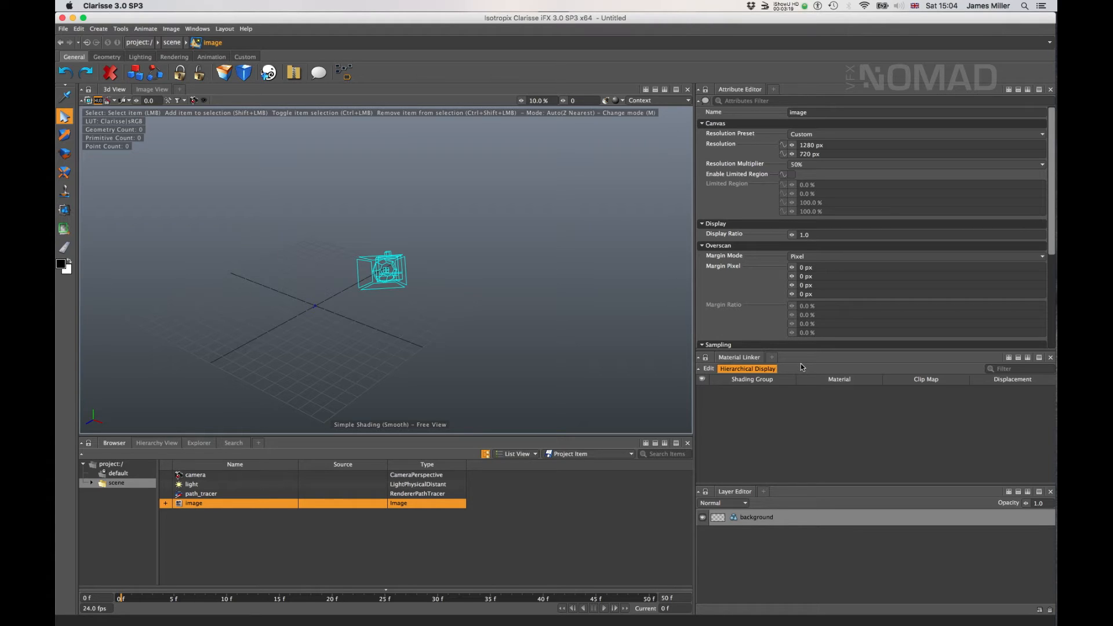
{"action": "mouse_move", "coordinate": [874, 387]}
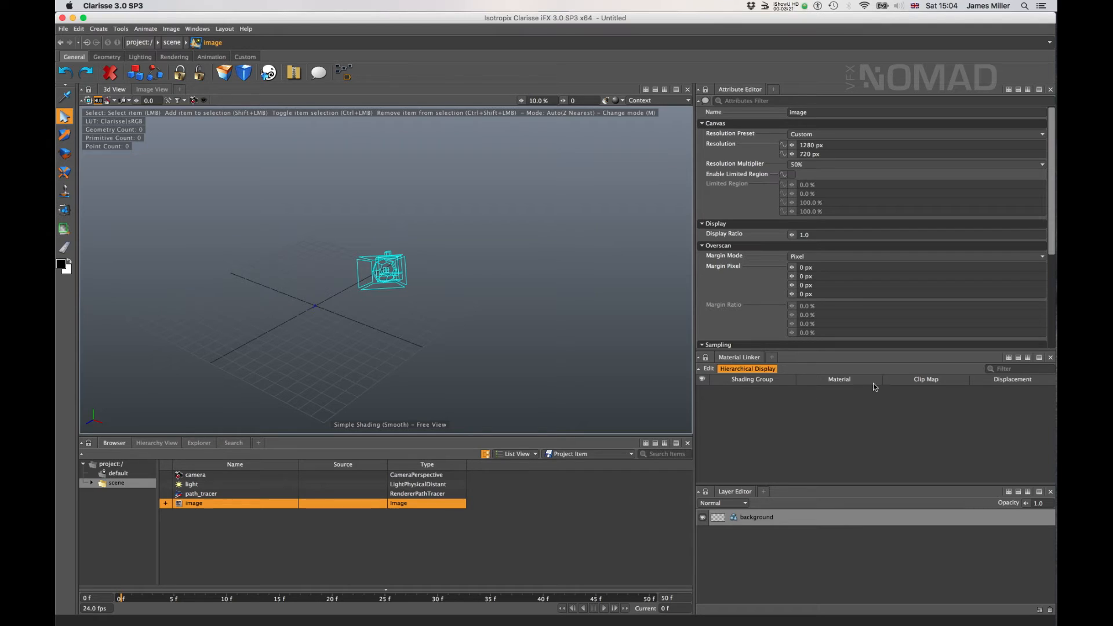
{"action": "mouse_move", "coordinate": [818, 407]}
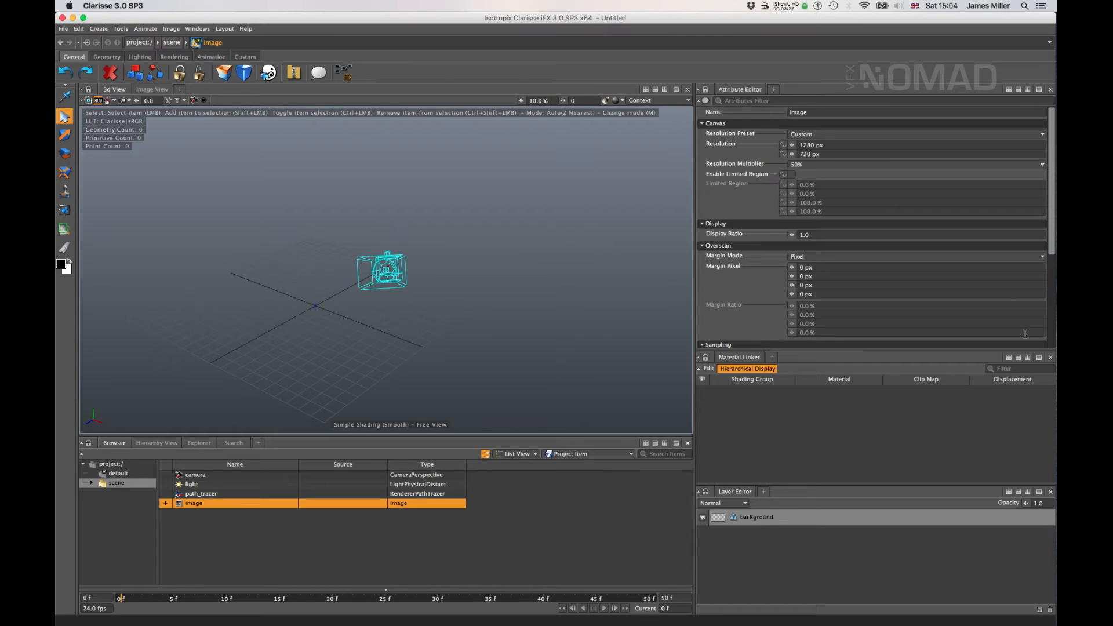
{"action": "mouse_move", "coordinate": [1050, 358]}
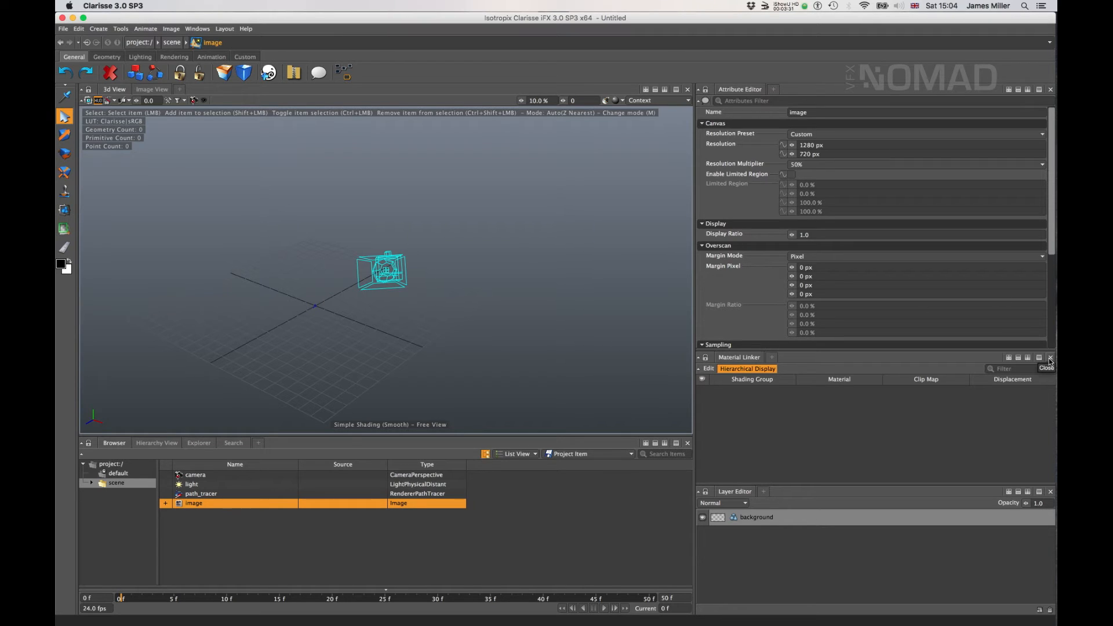
Close the Material Linker so the image's attribute list extends to sampling, layers and output
{"action": "left_click", "coordinate": [1053, 359]}
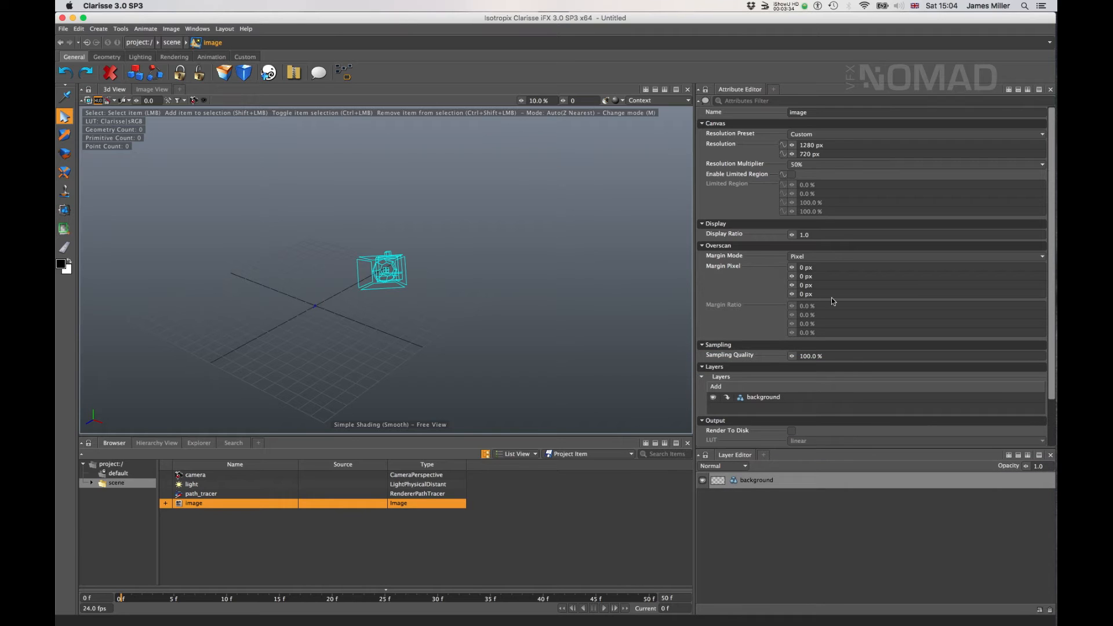
{"action": "mouse_move", "coordinate": [800, 210]}
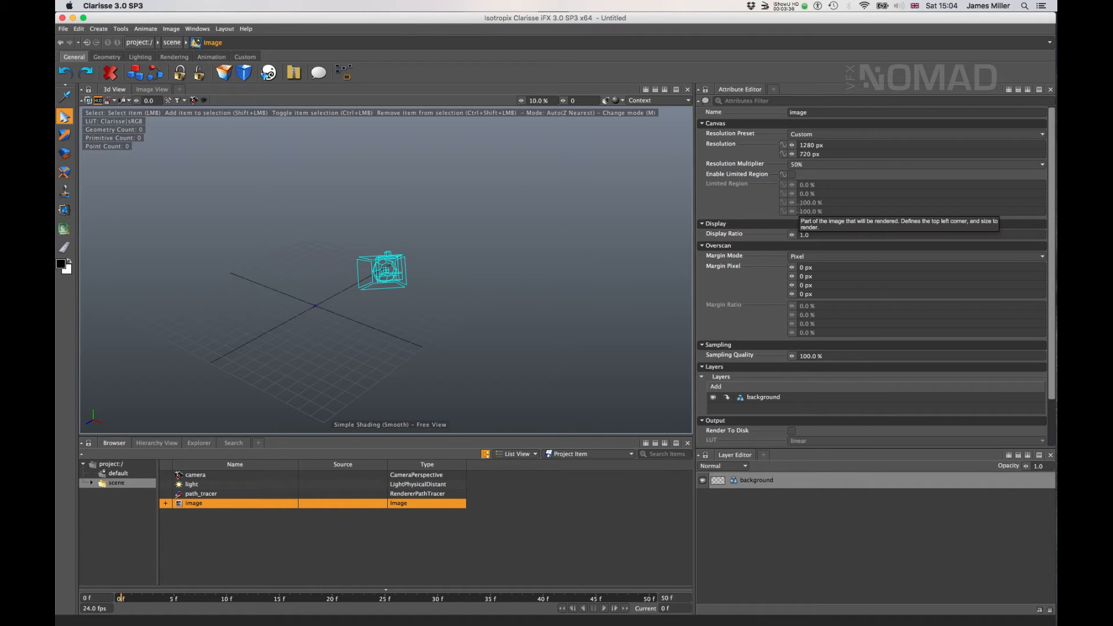
{"action": "mouse_move", "coordinate": [215, 498]}
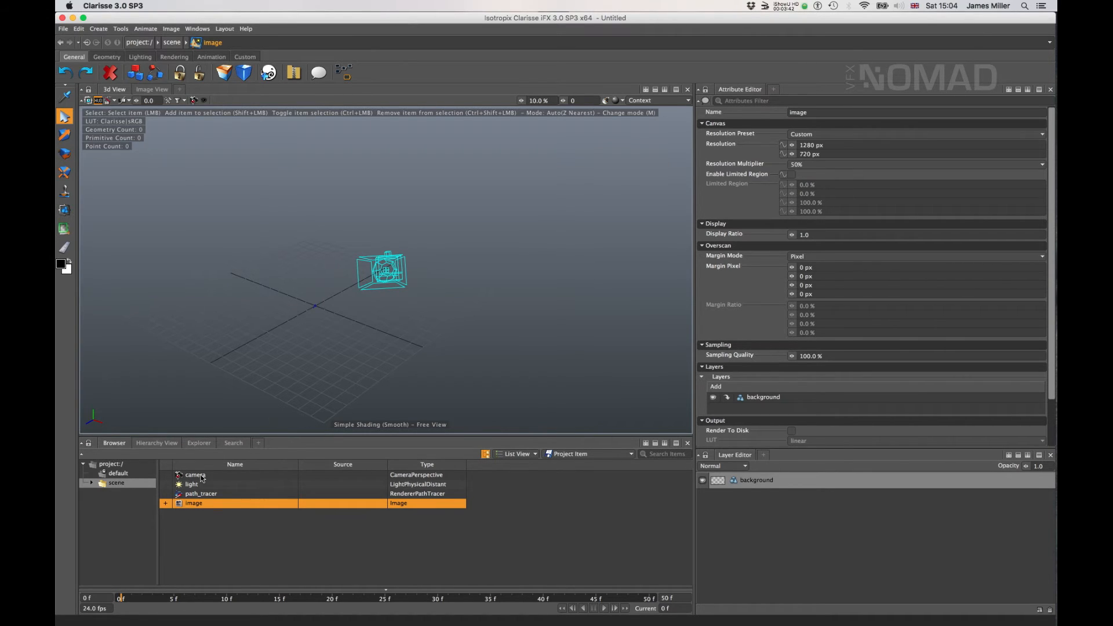
{"action": "left_click", "coordinate": [195, 475]}
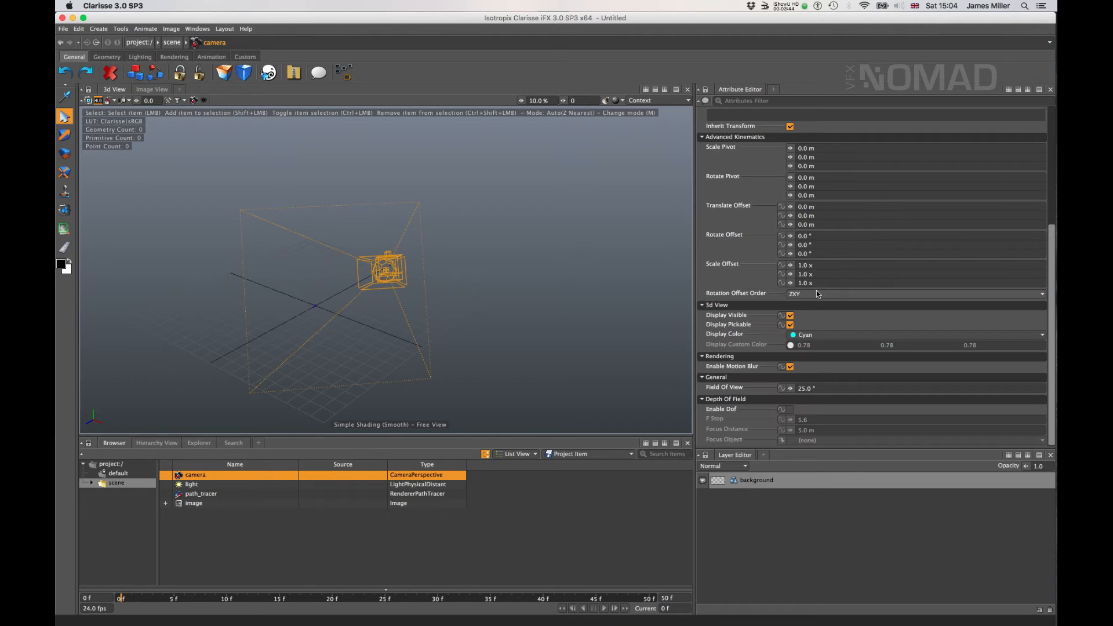
{"action": "left_click", "coordinate": [190, 485]}
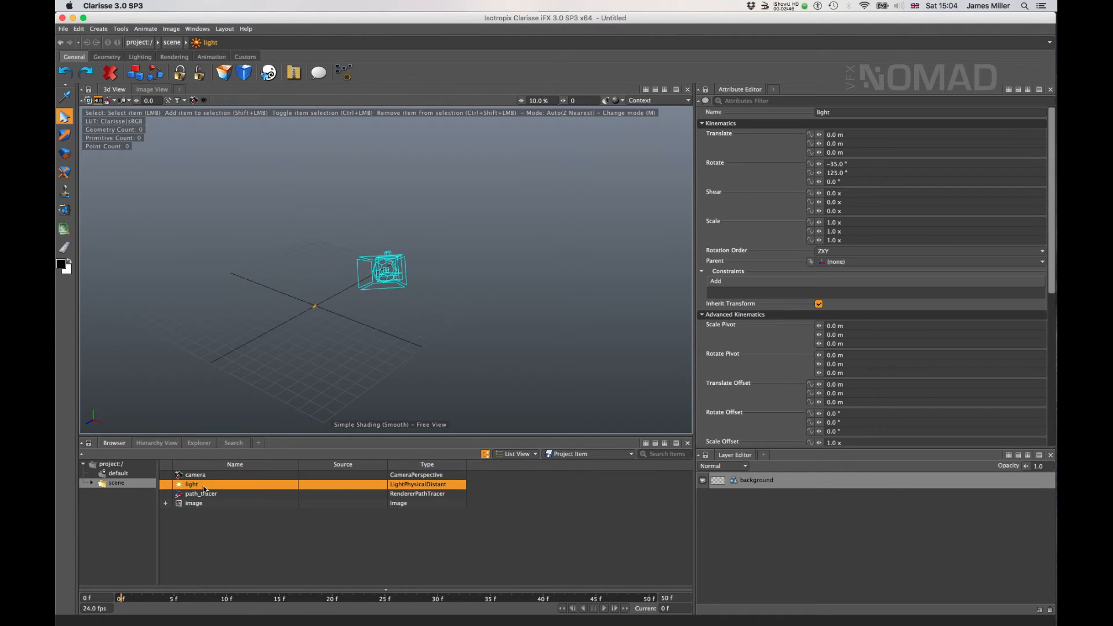
{"action": "left_click", "coordinate": [199, 494]}
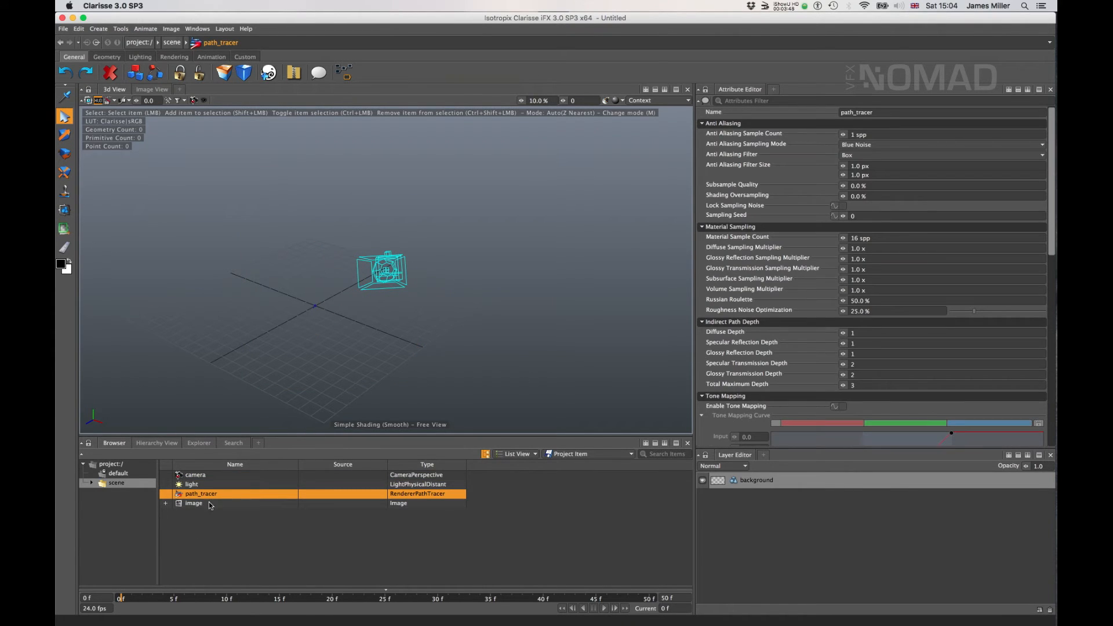
{"action": "left_click", "coordinate": [194, 501]}
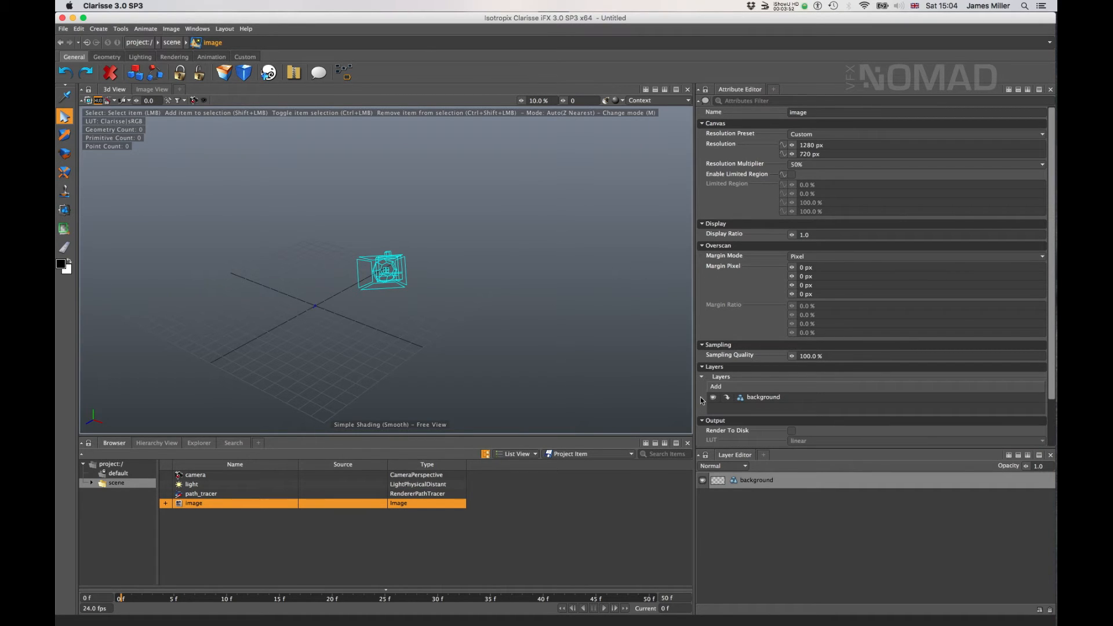
{"action": "scroll", "scroll_direction": "down", "scroll_amount": 3}
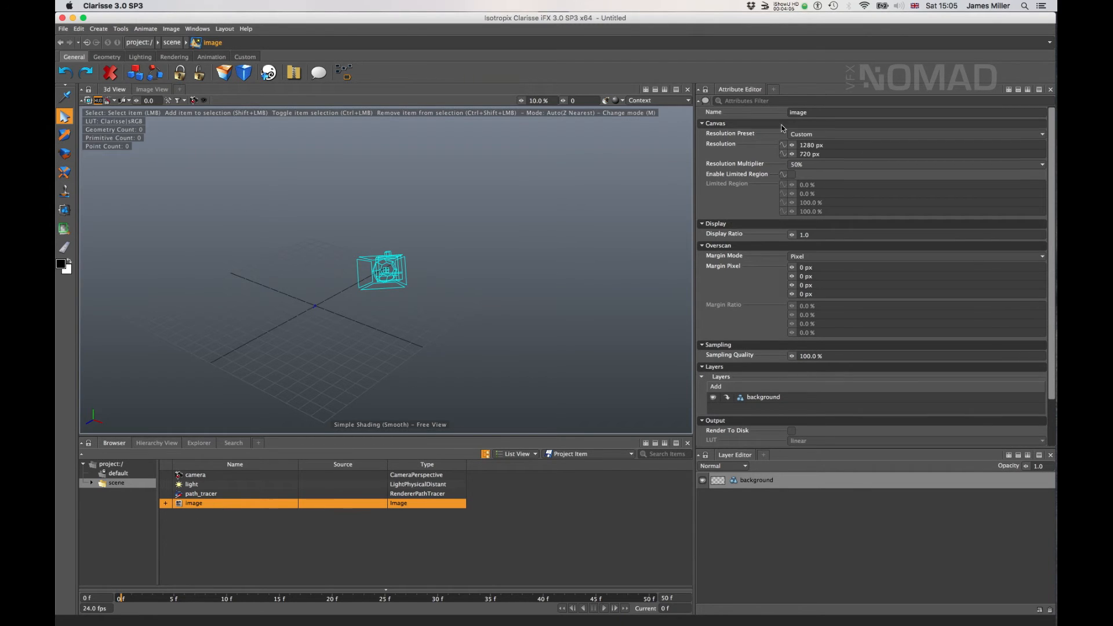
{"action": "mouse_move", "coordinate": [800, 165]}
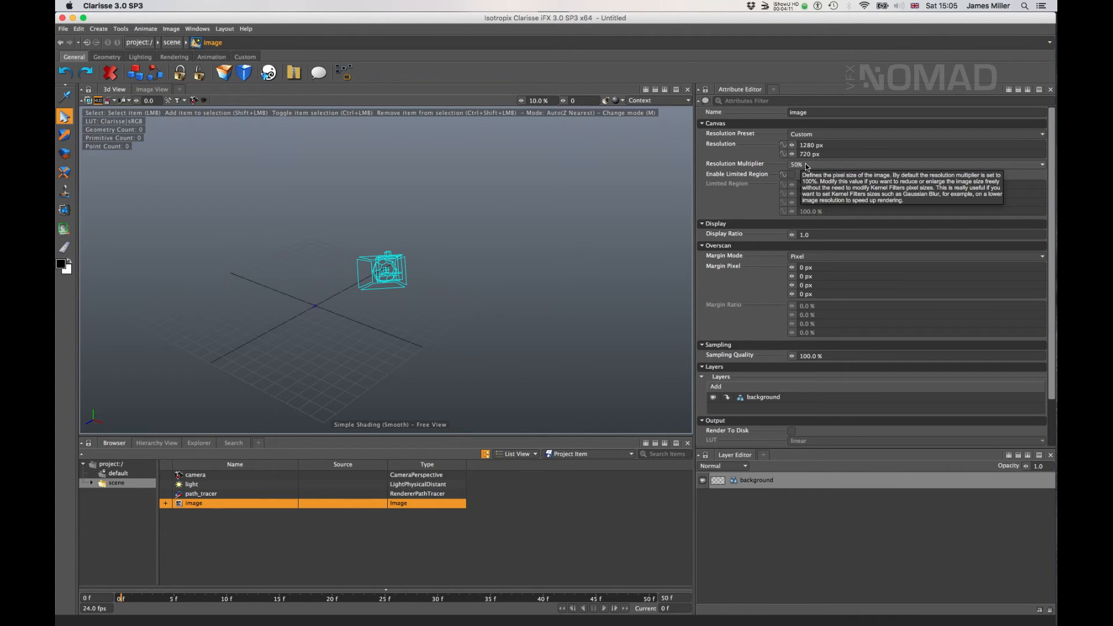
{"action": "left_click", "coordinate": [917, 164]}
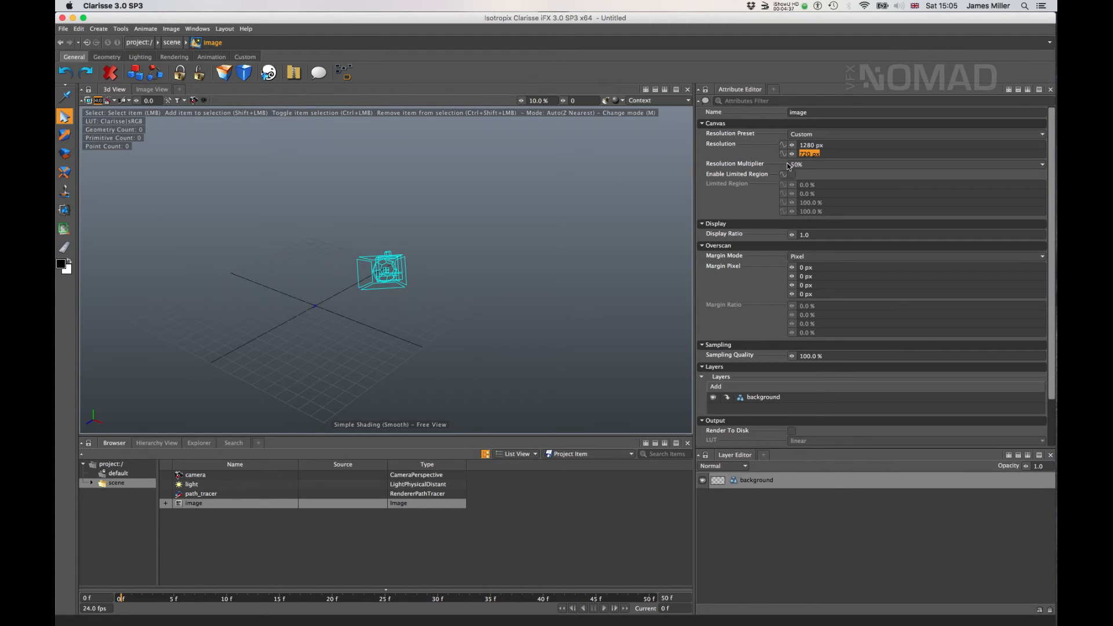
{"action": "left_click", "coordinate": [809, 145]}
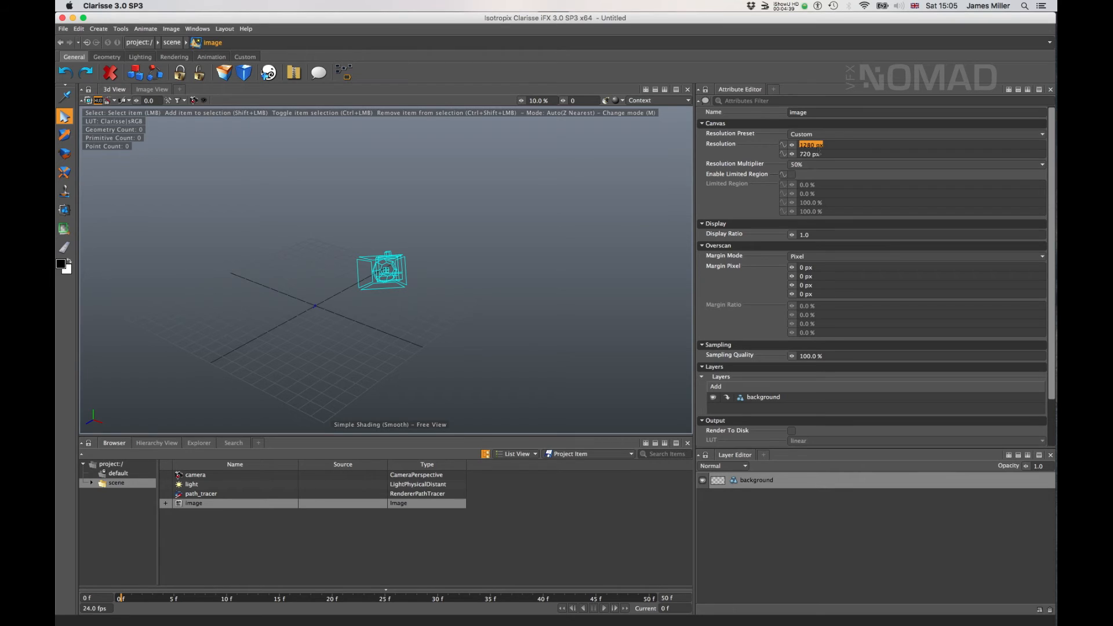
{"action": "mouse_move", "coordinate": [818, 165]}
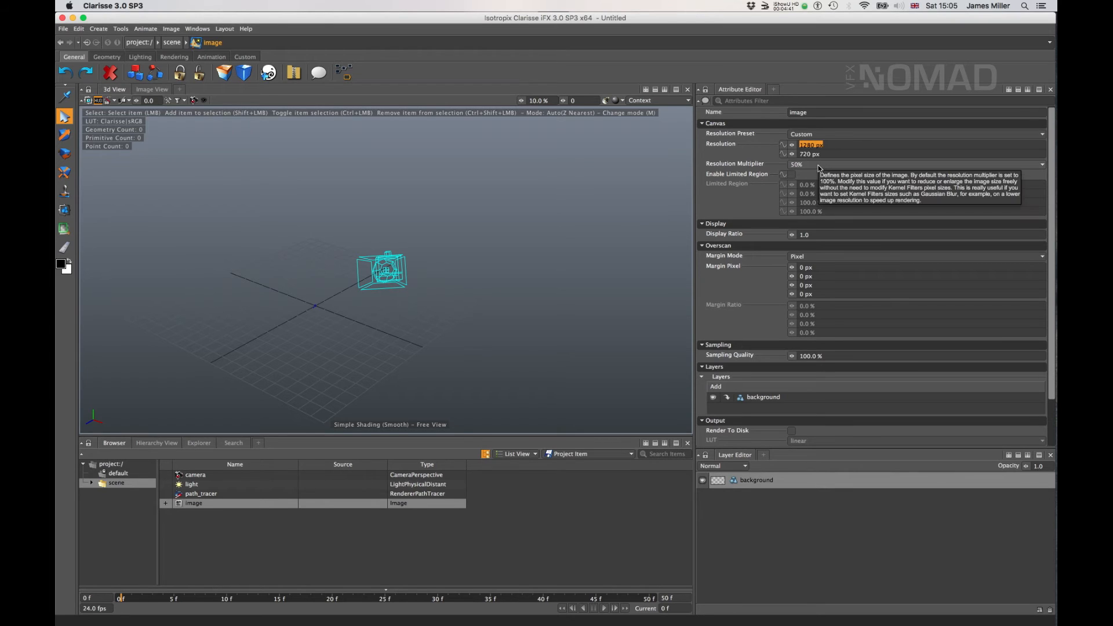
{"action": "left_click", "coordinate": [916, 163]}
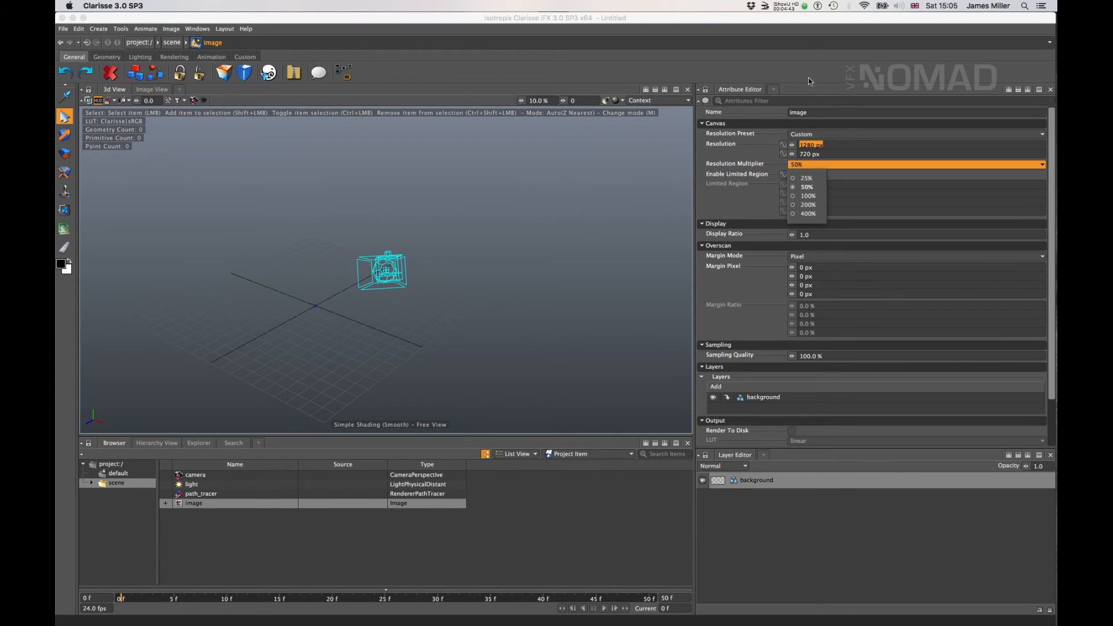
{"action": "left_click", "coordinate": [801, 187]}
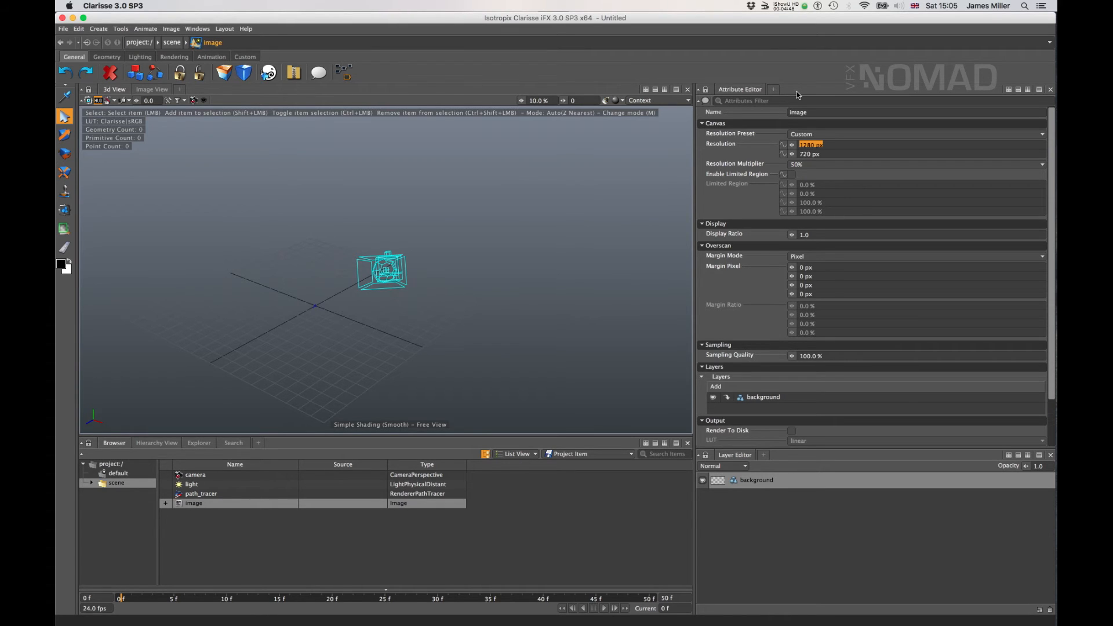
{"action": "left_click", "coordinate": [917, 164]}
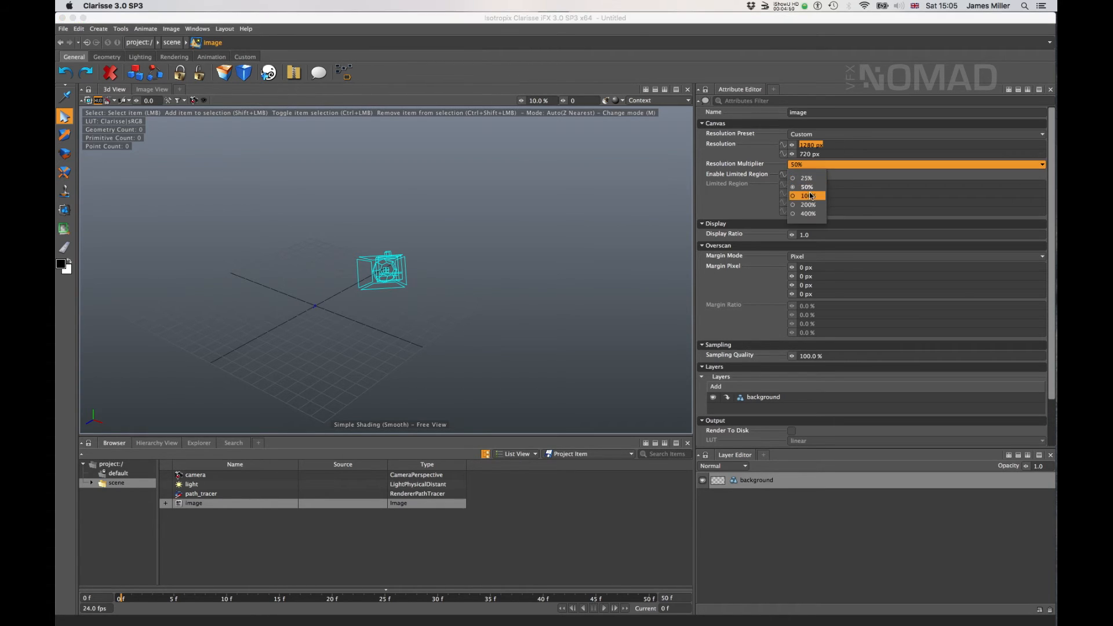
{"action": "left_click", "coordinate": [795, 187]}
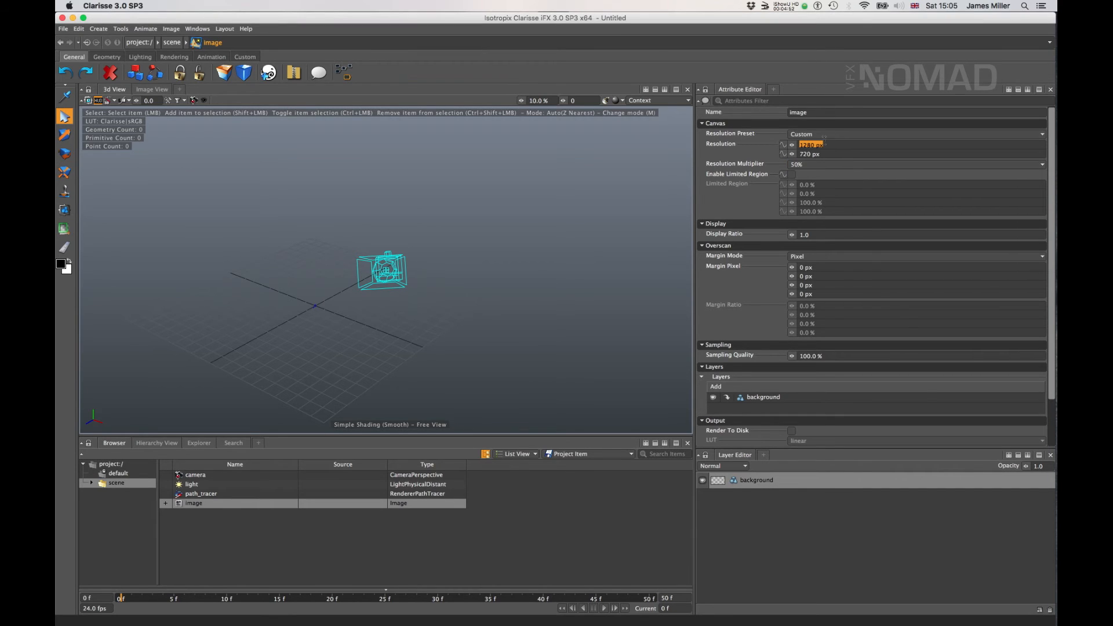
{"action": "mouse_move", "coordinate": [814, 149]}
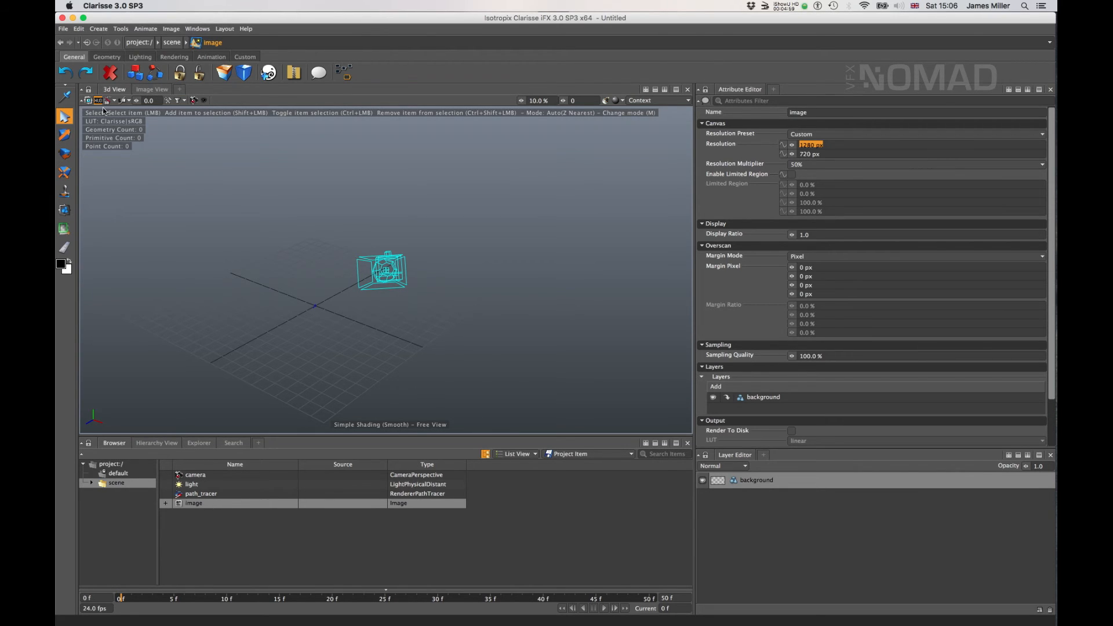
{"action": "mouse_move", "coordinate": [233, 104]}
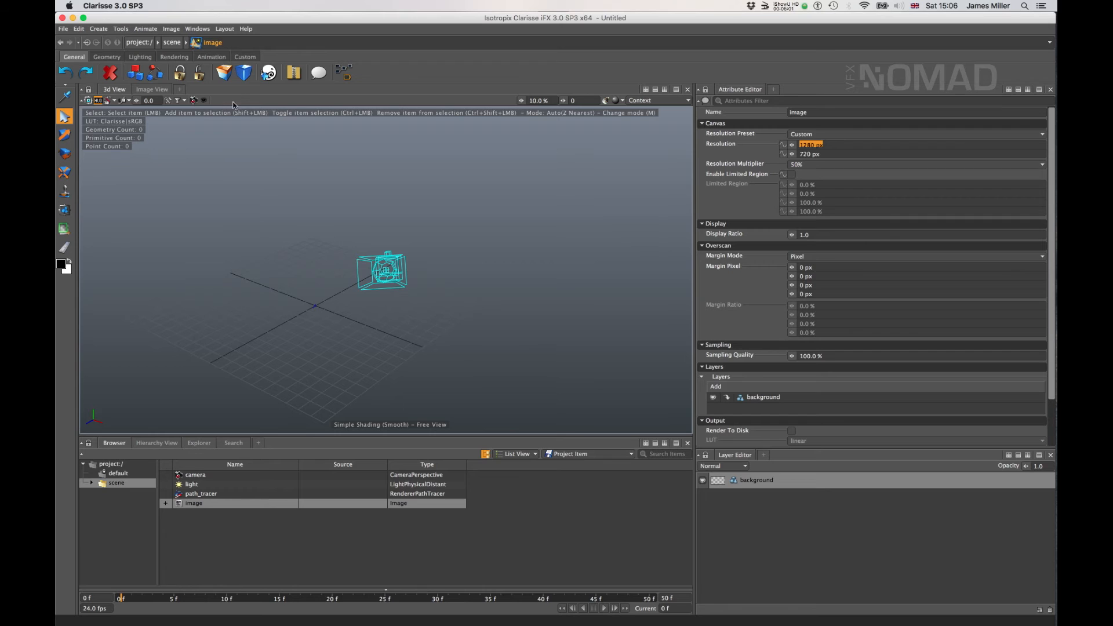
{"action": "mouse_move", "coordinate": [467, 230]}
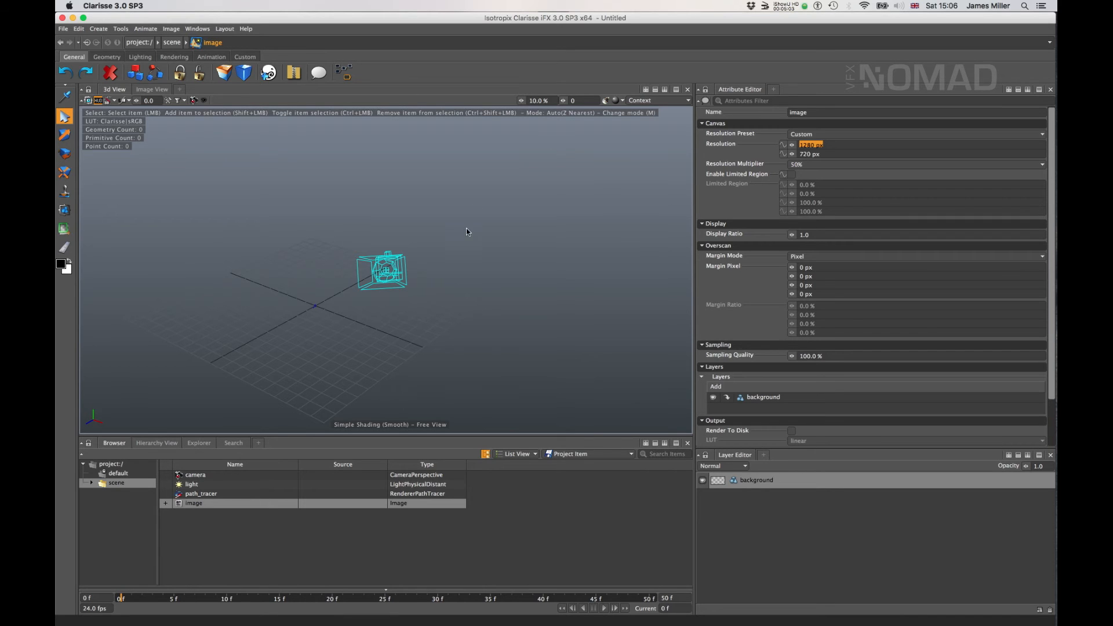
{"action": "mouse_move", "coordinate": [392, 311]}
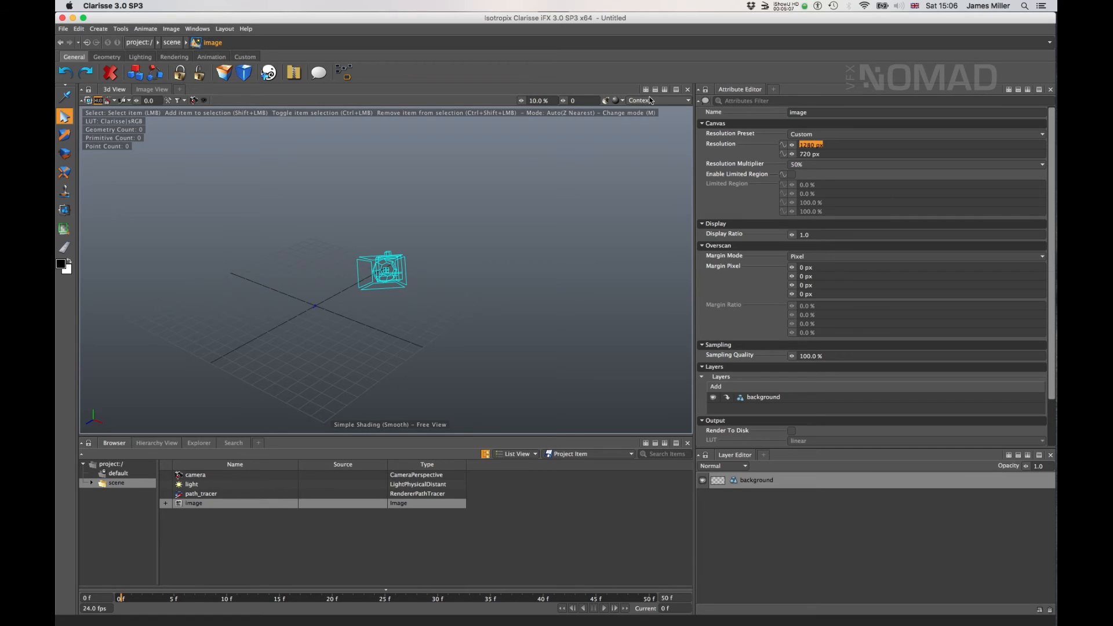
{"action": "mouse_move", "coordinate": [212, 485]}
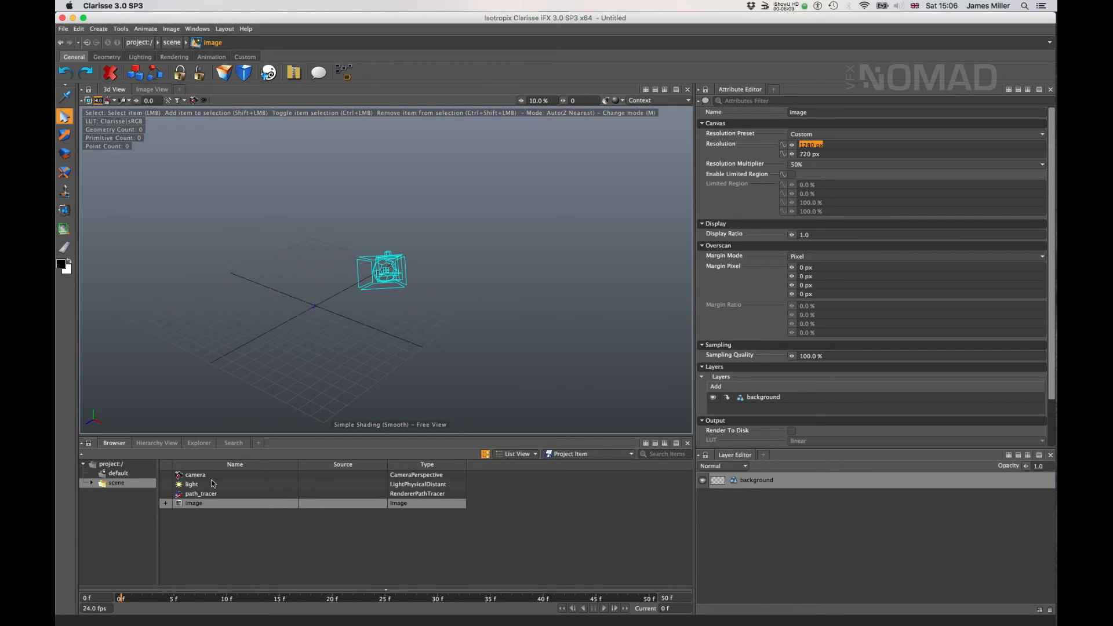
Enter the new empty context, point the 3D view at project://scene, and return to scene
{"action": "left_click", "coordinate": [116, 482]}
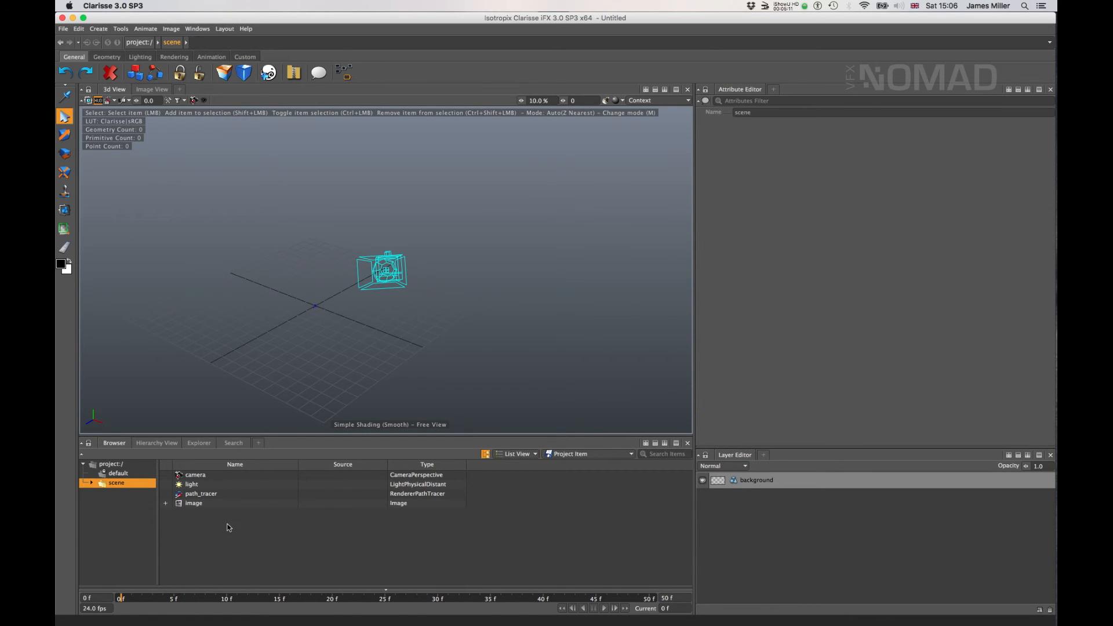
{"action": "mouse_move", "coordinate": [192, 517]}
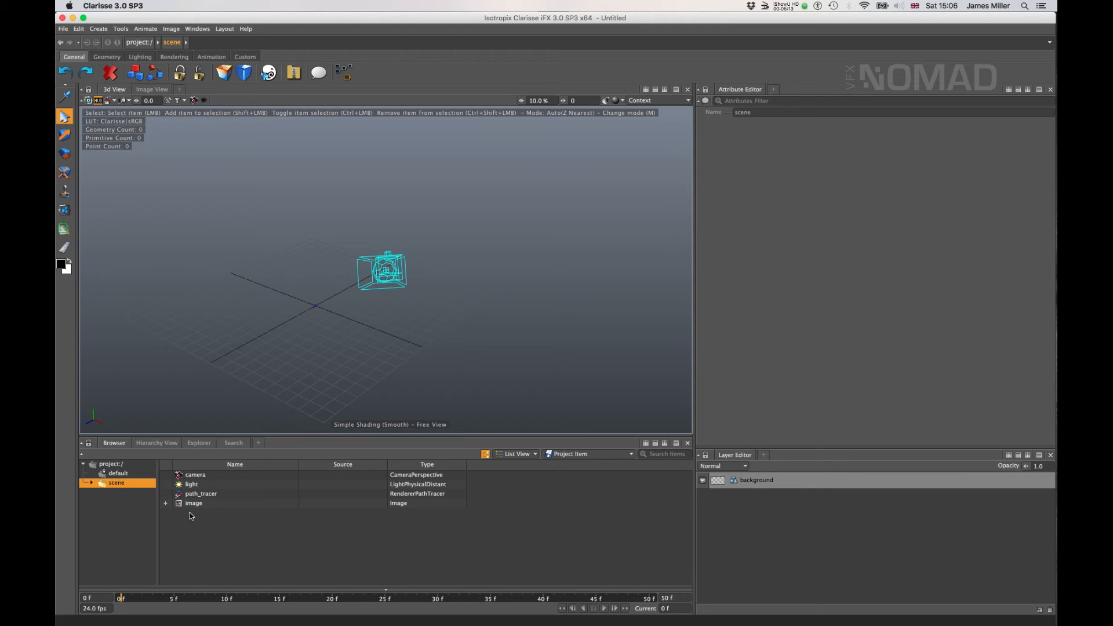
{"action": "mouse_move", "coordinate": [186, 525]}
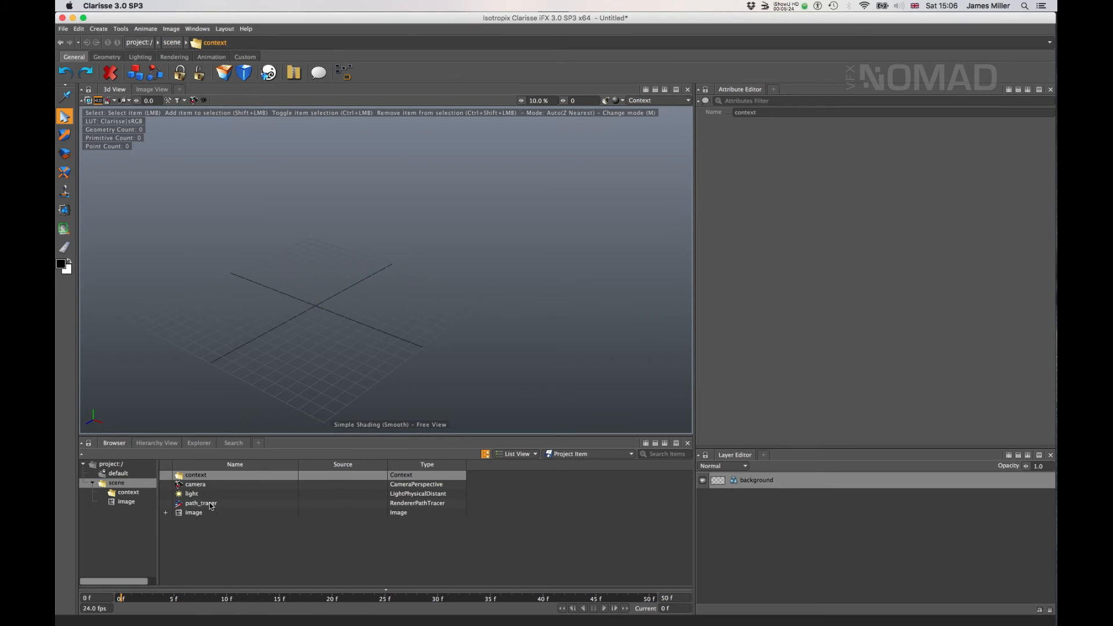
{"action": "left_click", "coordinate": [116, 483]}
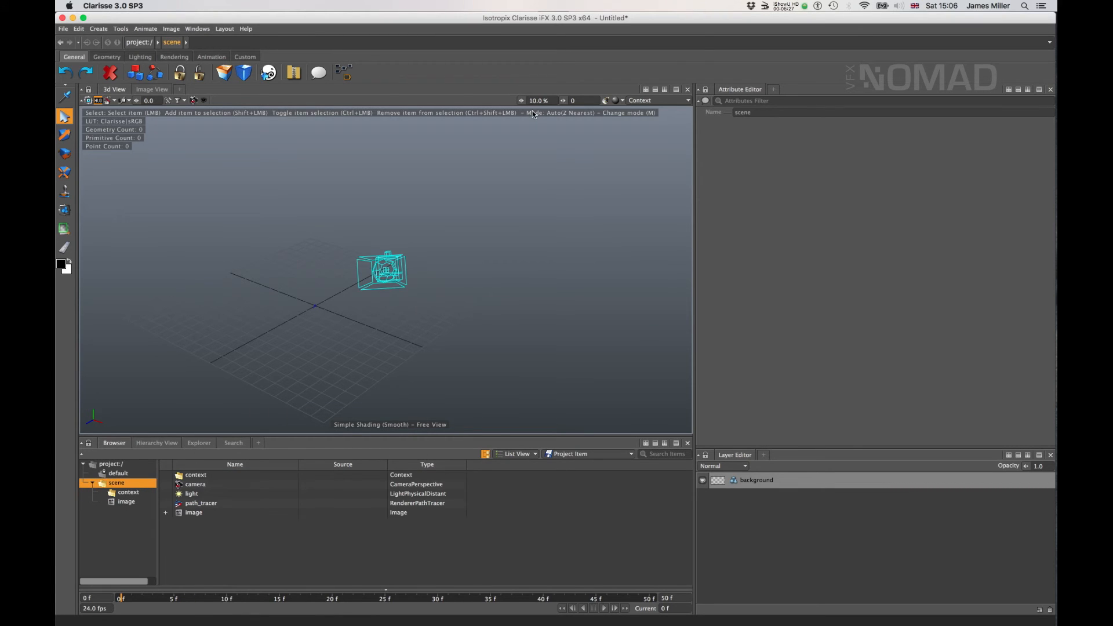
{"action": "double_click", "coordinate": [130, 492]}
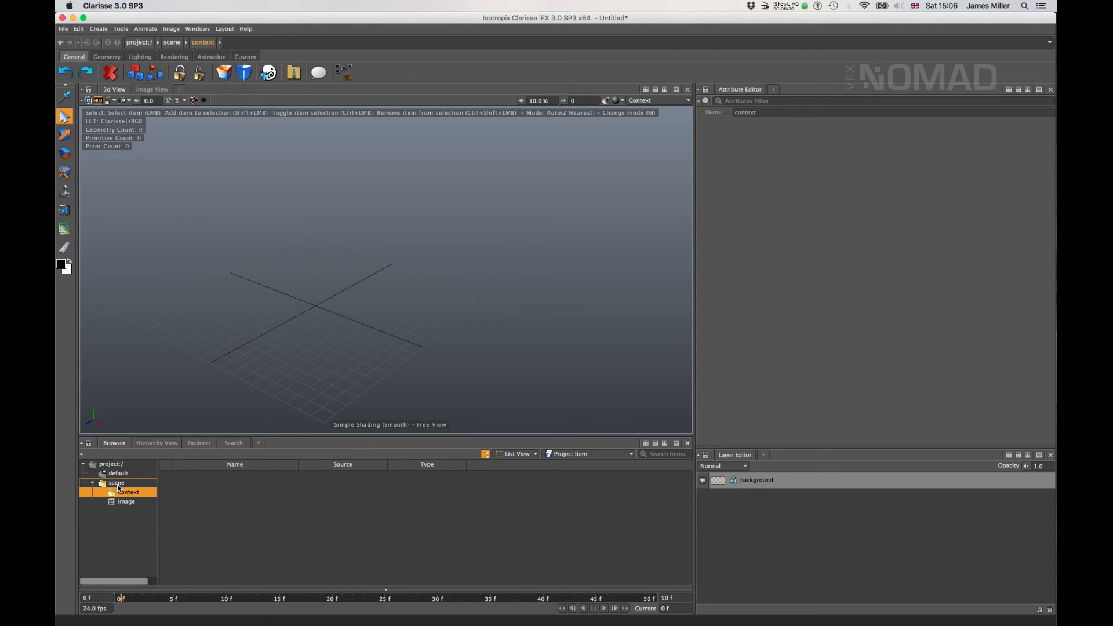
{"action": "left_click", "coordinate": [117, 482]}
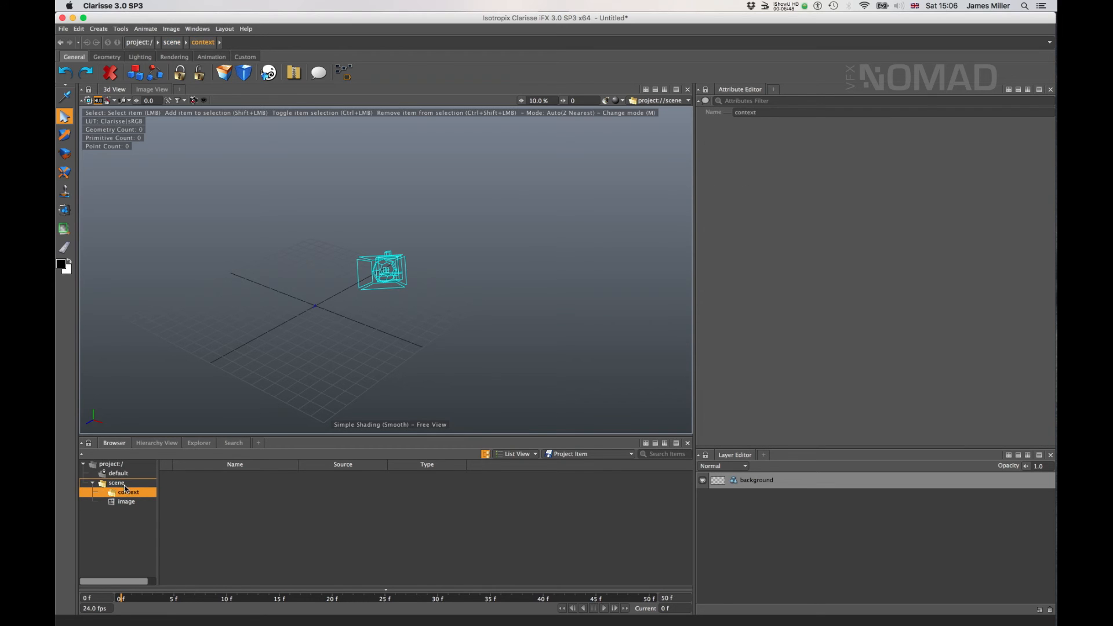
{"action": "left_click", "coordinate": [117, 483]}
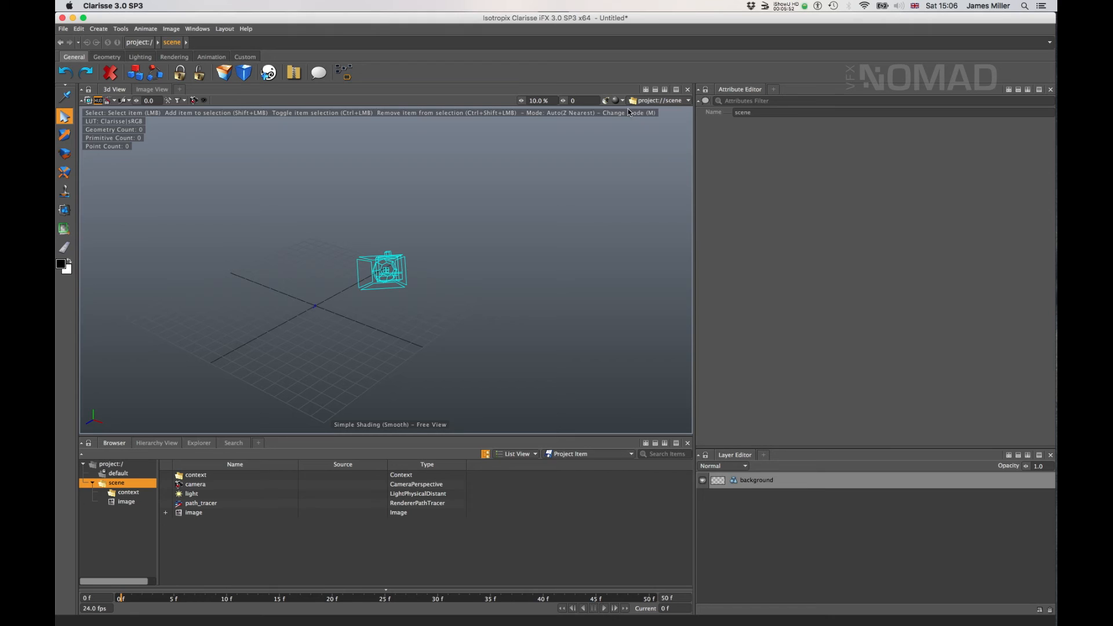
{"action": "left_click", "coordinate": [616, 100]}
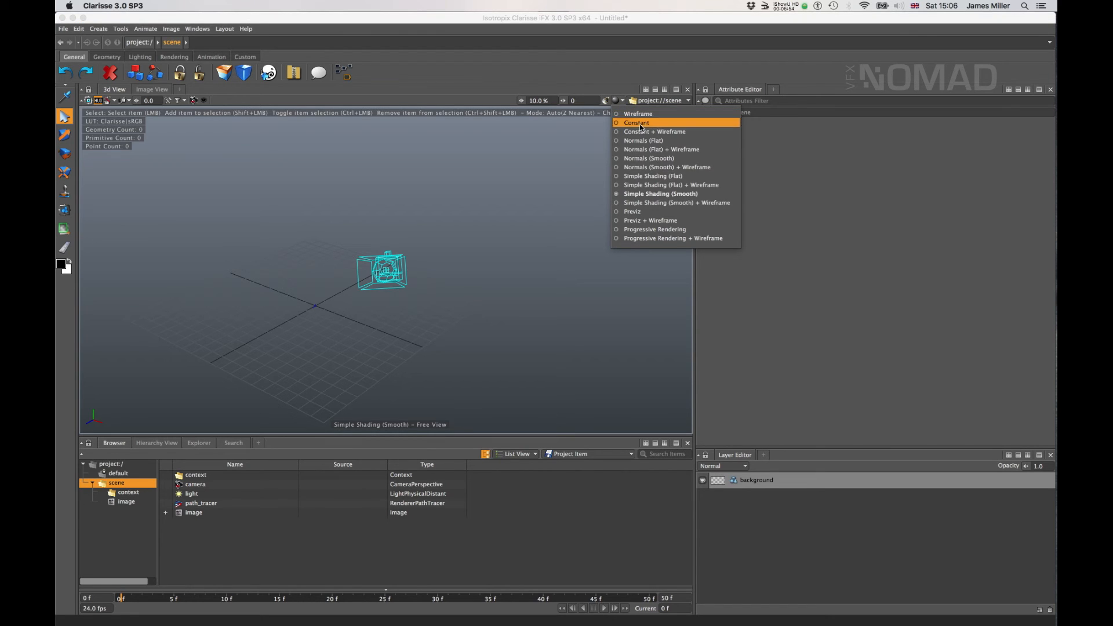
{"action": "mouse_move", "coordinate": [654, 157]}
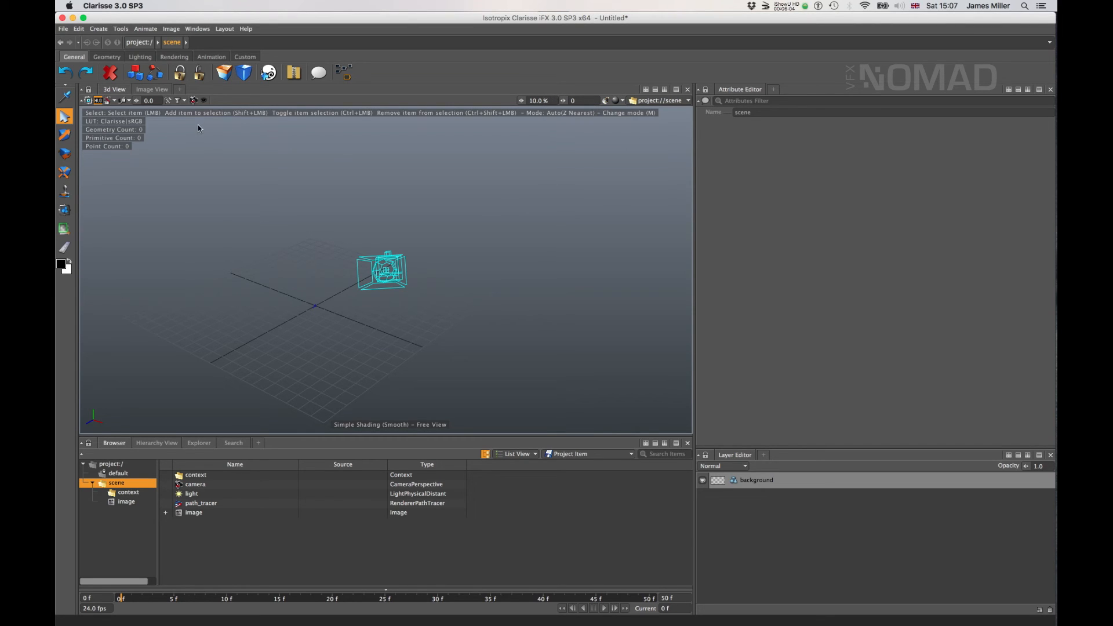
{"action": "mouse_move", "coordinate": [296, 261]}
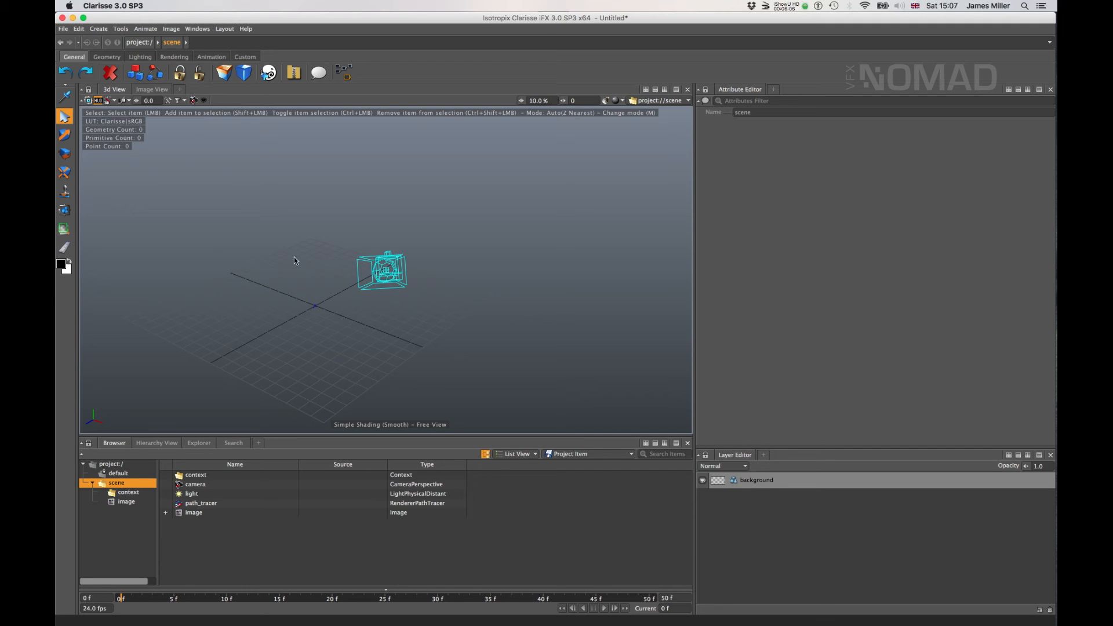
{"action": "left_click", "coordinate": [150, 90]}
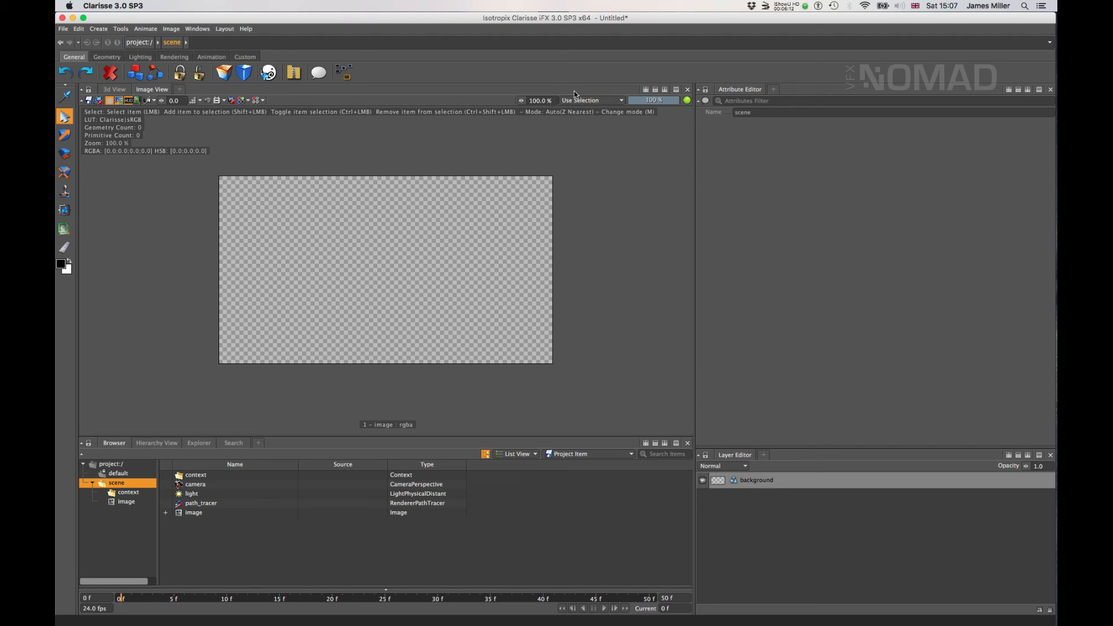
{"action": "left_click", "coordinate": [114, 88]}
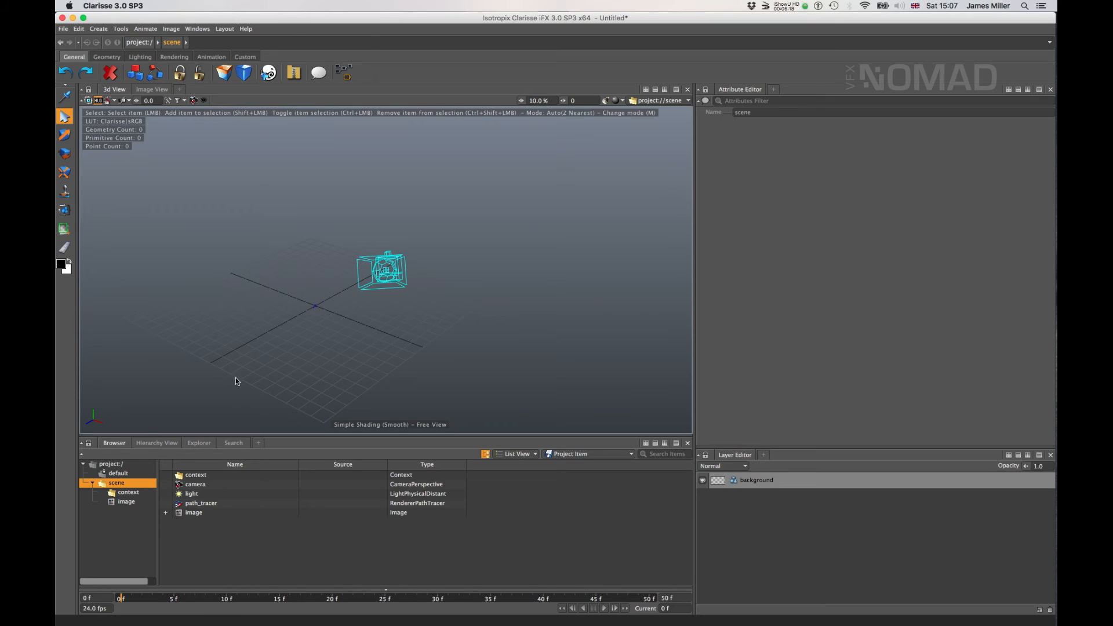
{"action": "left_click", "coordinate": [195, 484]}
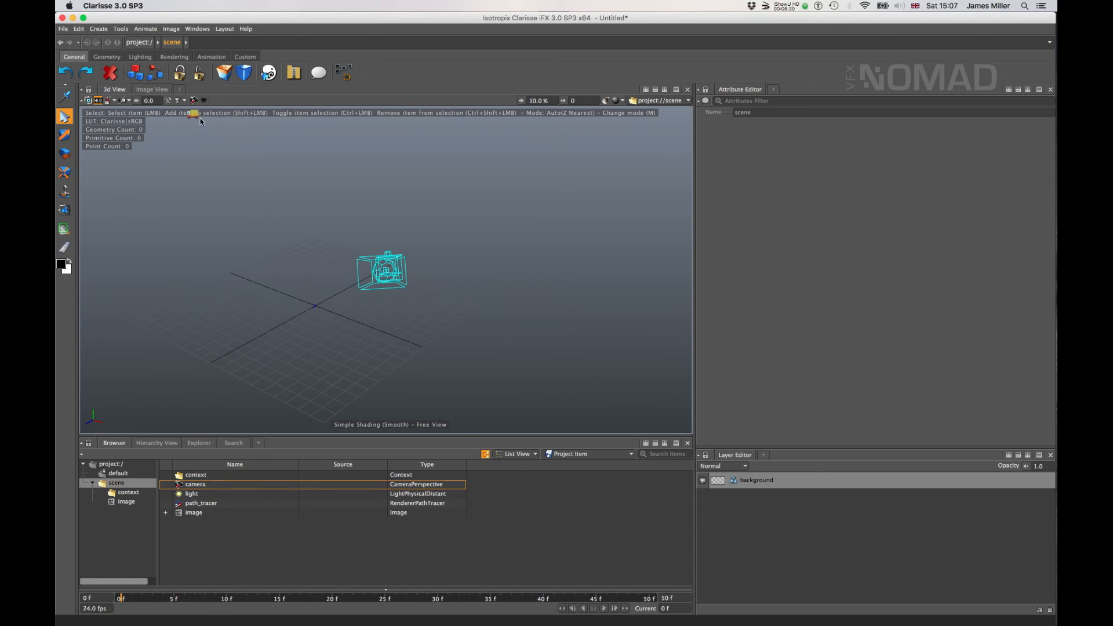
{"action": "left_click", "coordinate": [204, 100]}
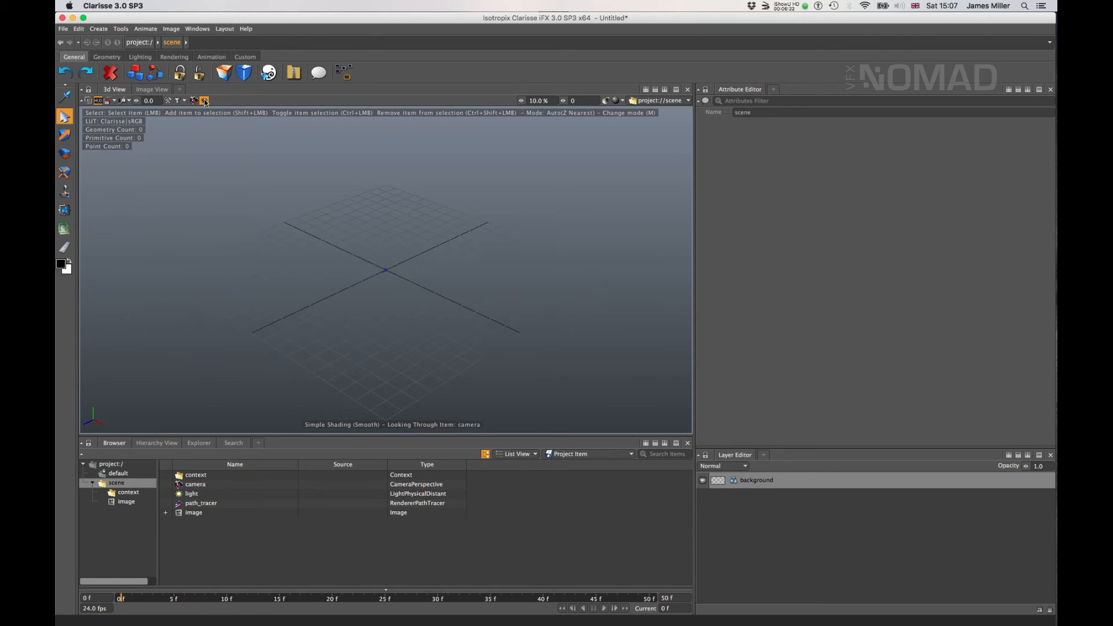
{"action": "left_click", "coordinate": [205, 99]}
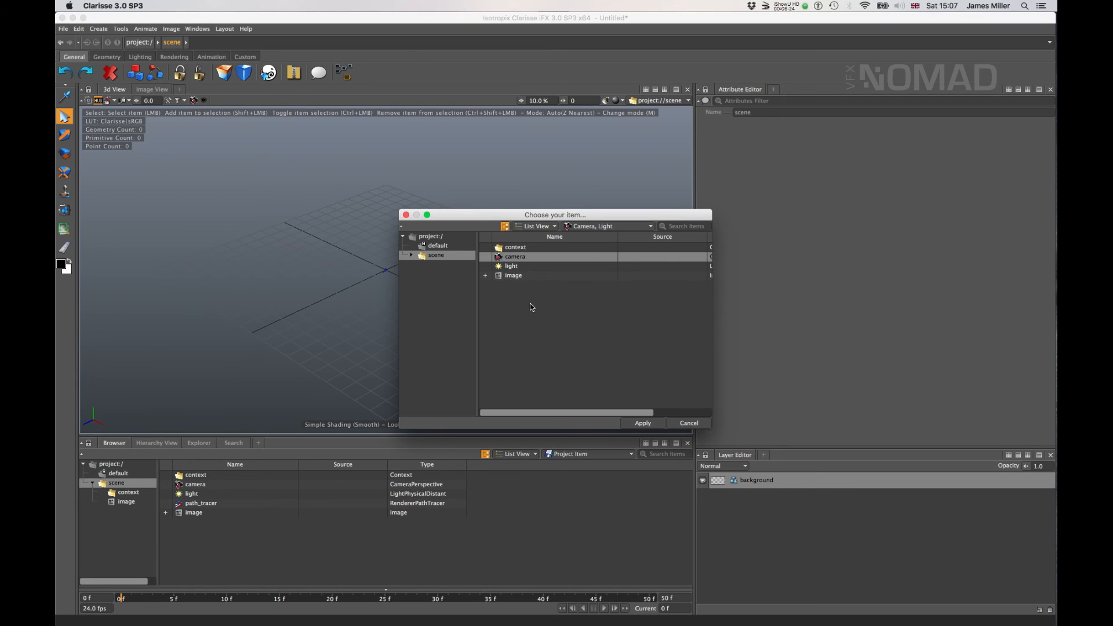
{"action": "left_click", "coordinate": [642, 422]}
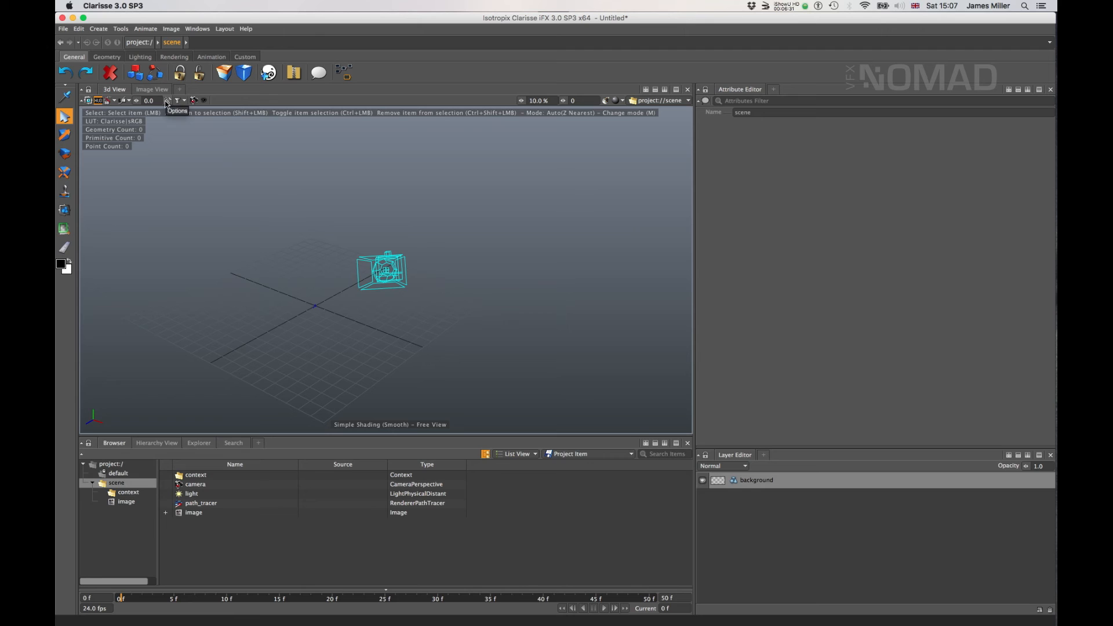
{"action": "mouse_move", "coordinate": [128, 102]}
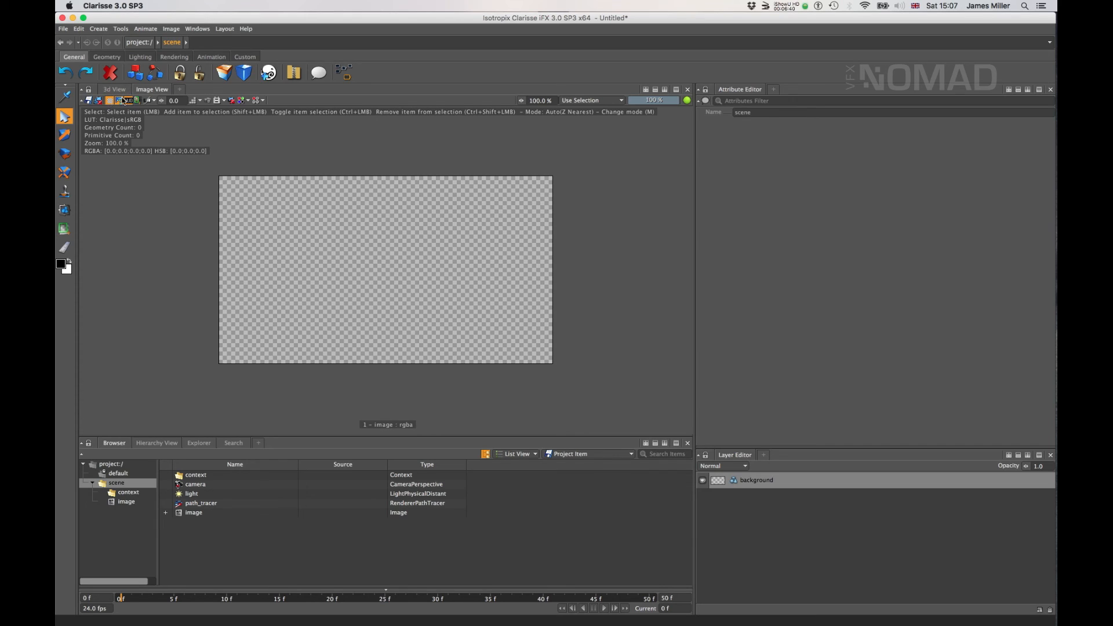
{"action": "mouse_move", "coordinate": [111, 117]}
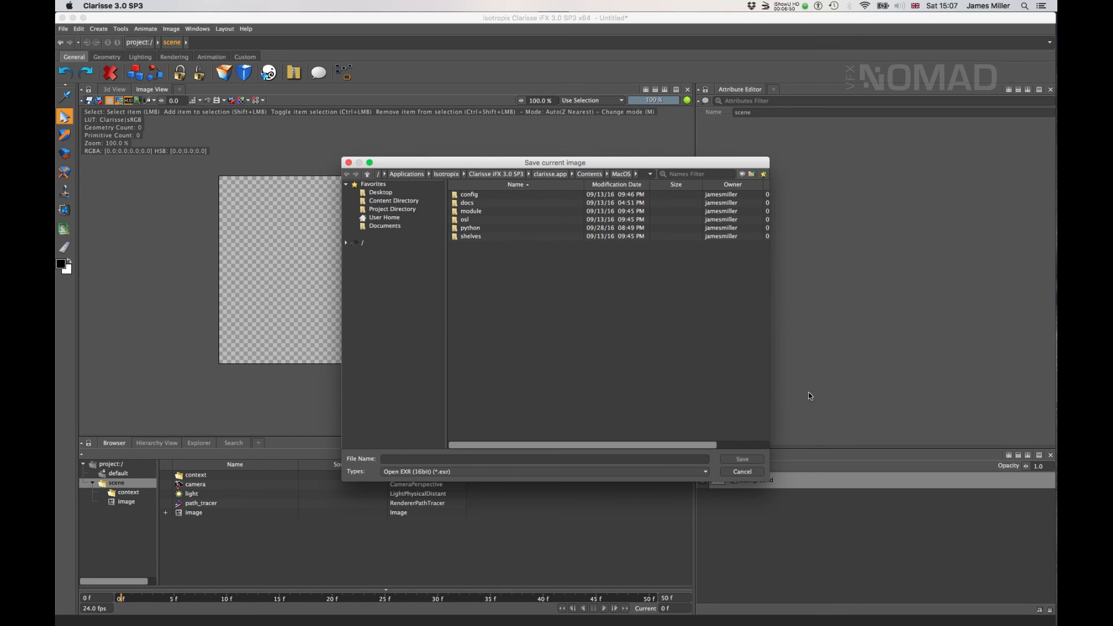
Cancel the Save Image dialog without saving, returning to the empty rendered image
{"action": "left_click", "coordinate": [742, 470]}
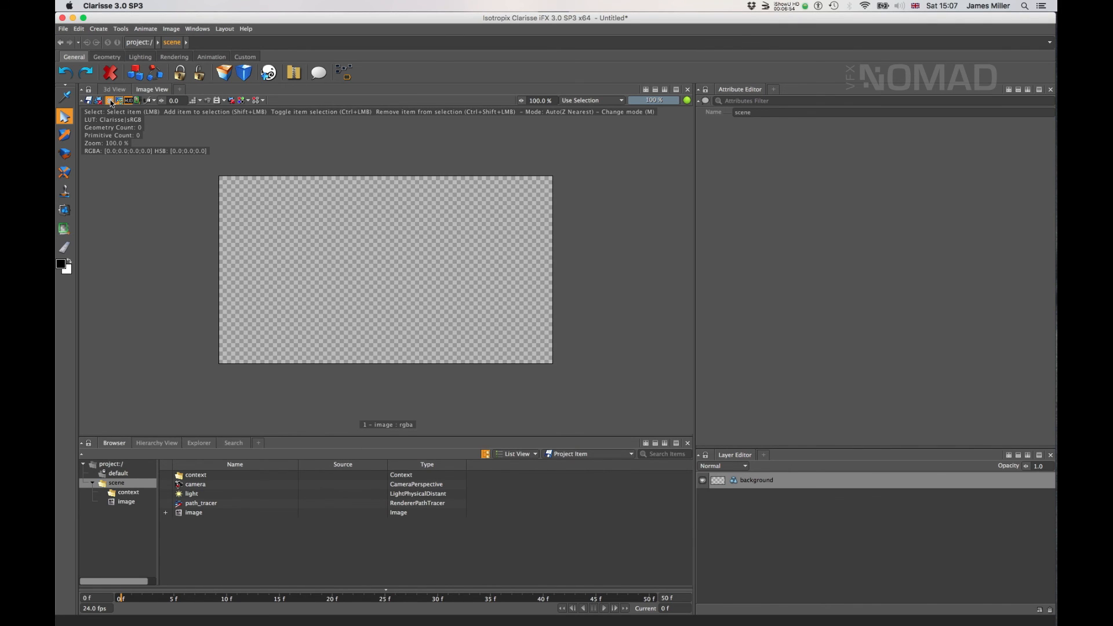
{"action": "mouse_move", "coordinate": [137, 100]}
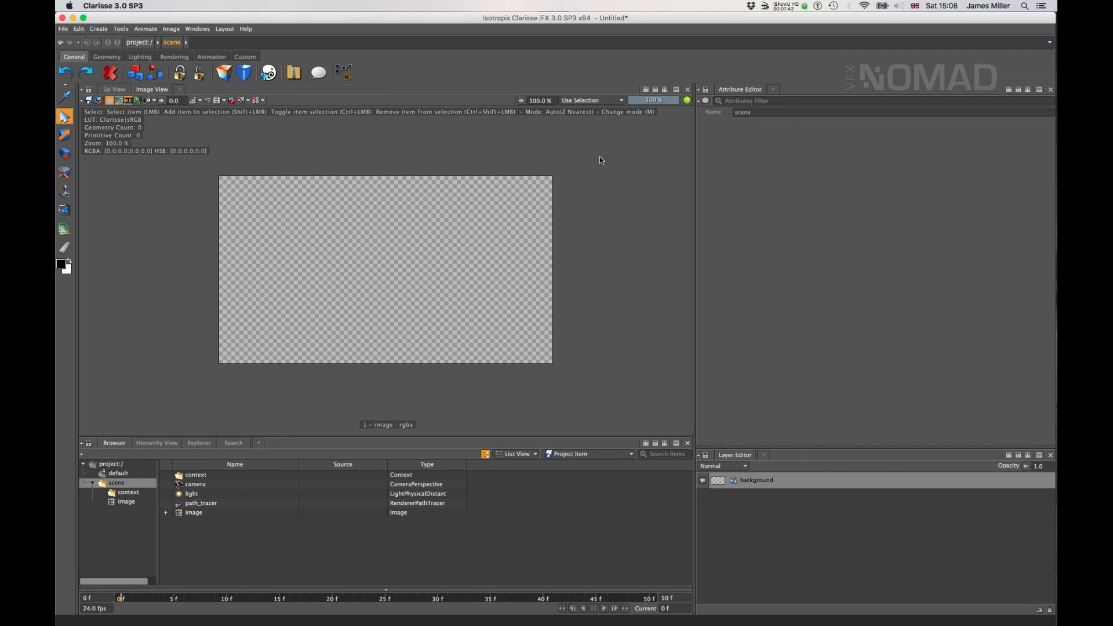
{"action": "mouse_move", "coordinate": [675, 348]}
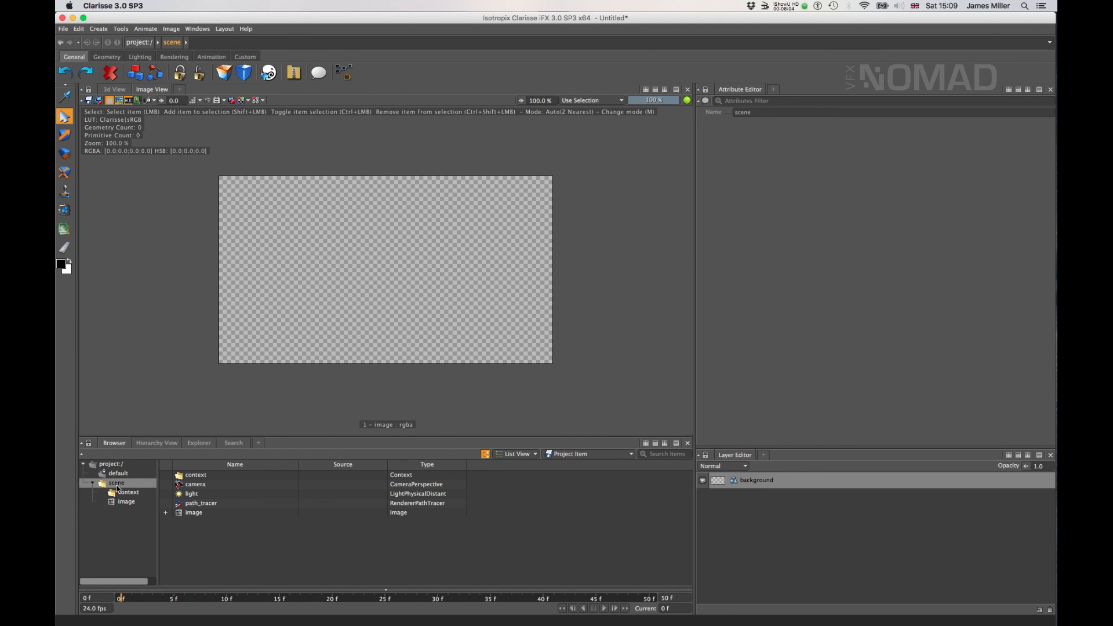
Inspect the camera's transform attributes, then the path tracer's anti-aliasing and sampling settings
{"action": "left_click", "coordinate": [194, 484]}
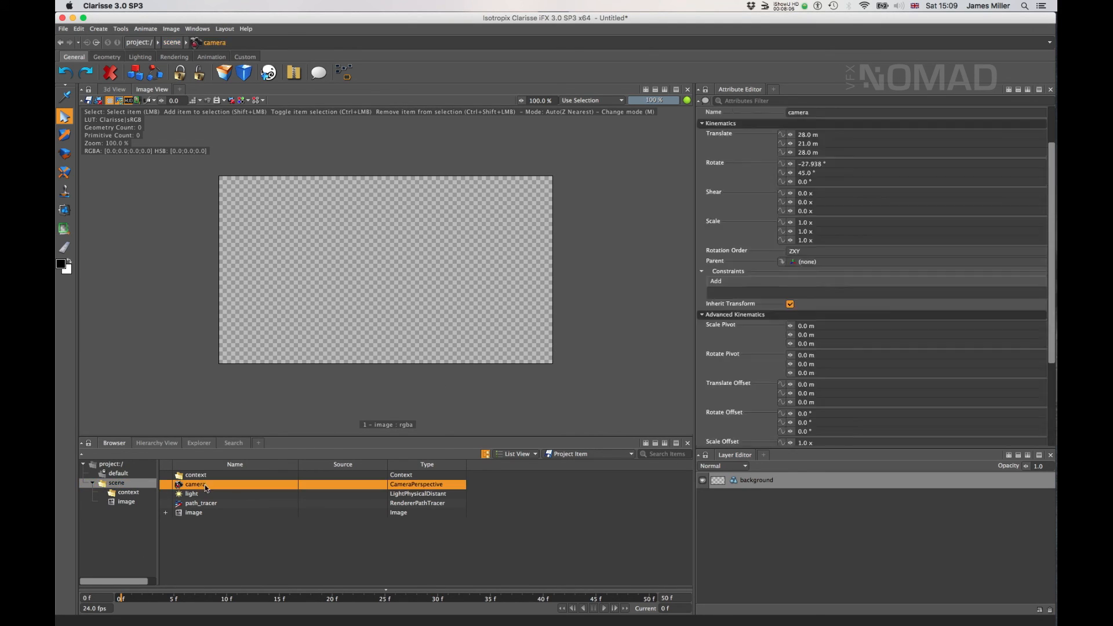
{"action": "left_click", "coordinate": [200, 502]}
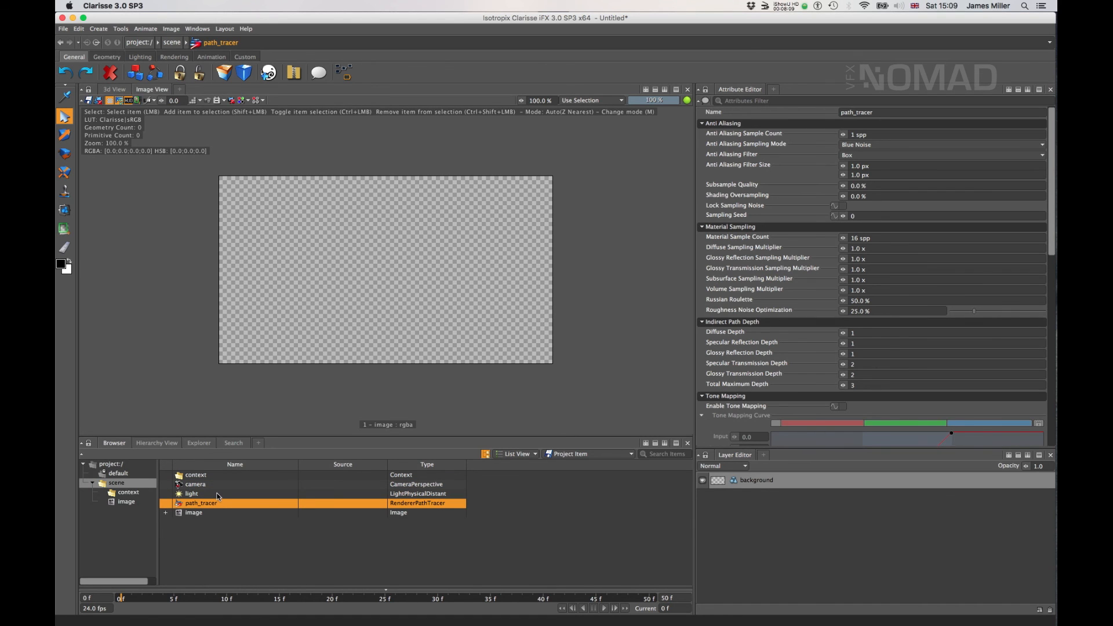